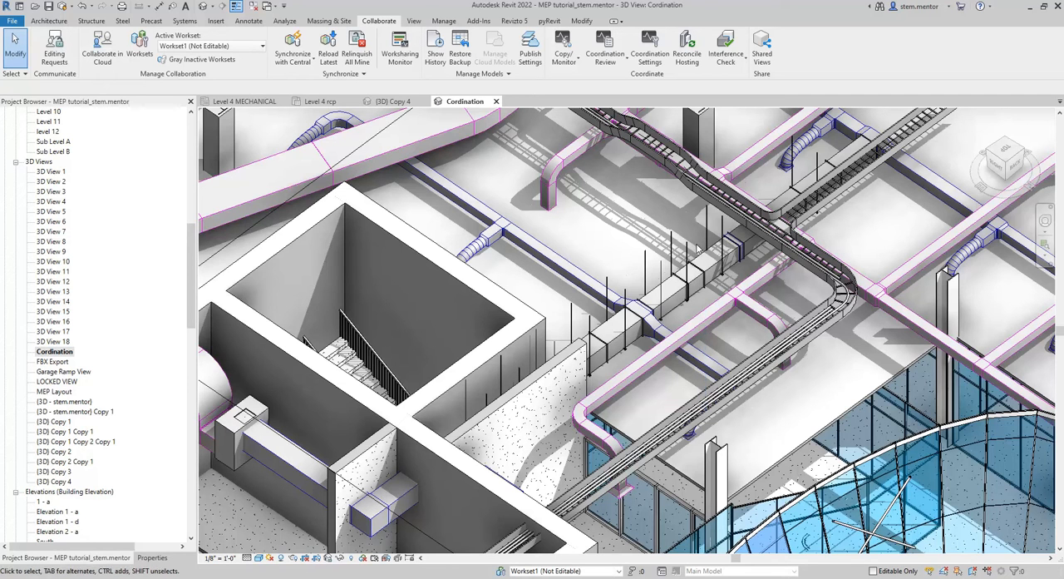
# Step: Show the Manage ribbon with the project management commands
pyautogui.click(444, 21)
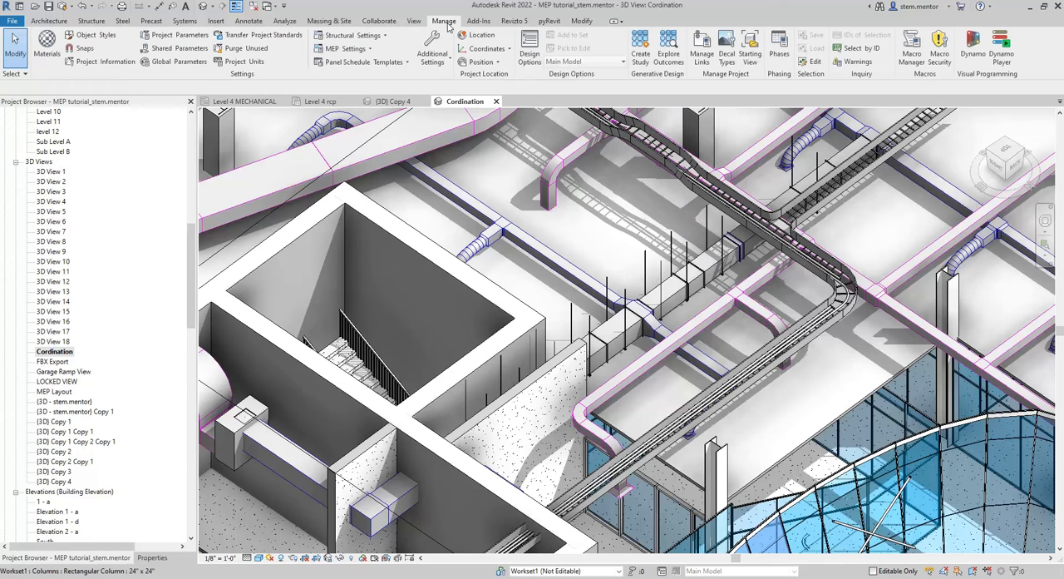
pyautogui.moveTo(446, 26)
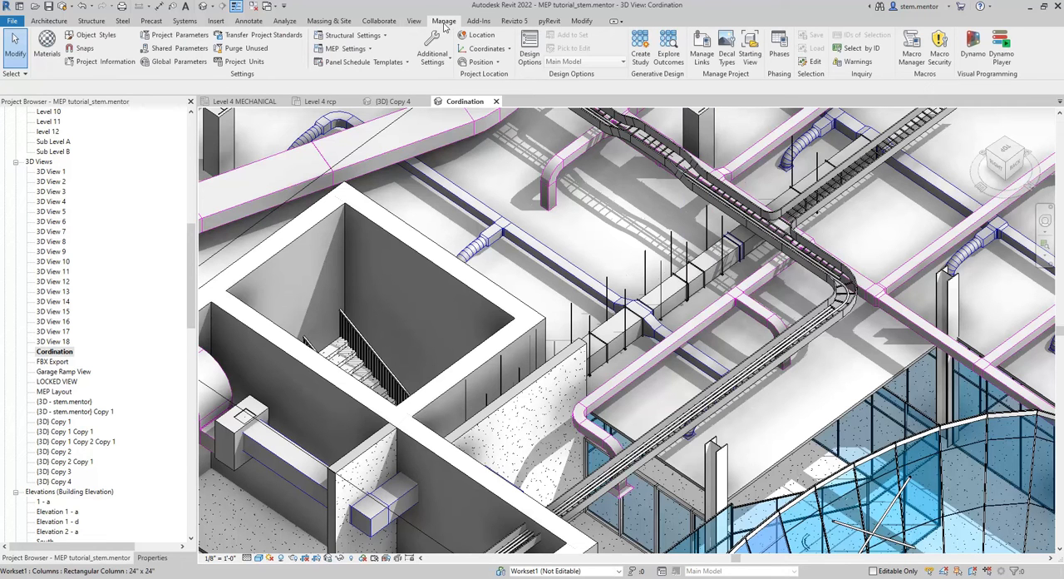
pyautogui.click(701, 48)
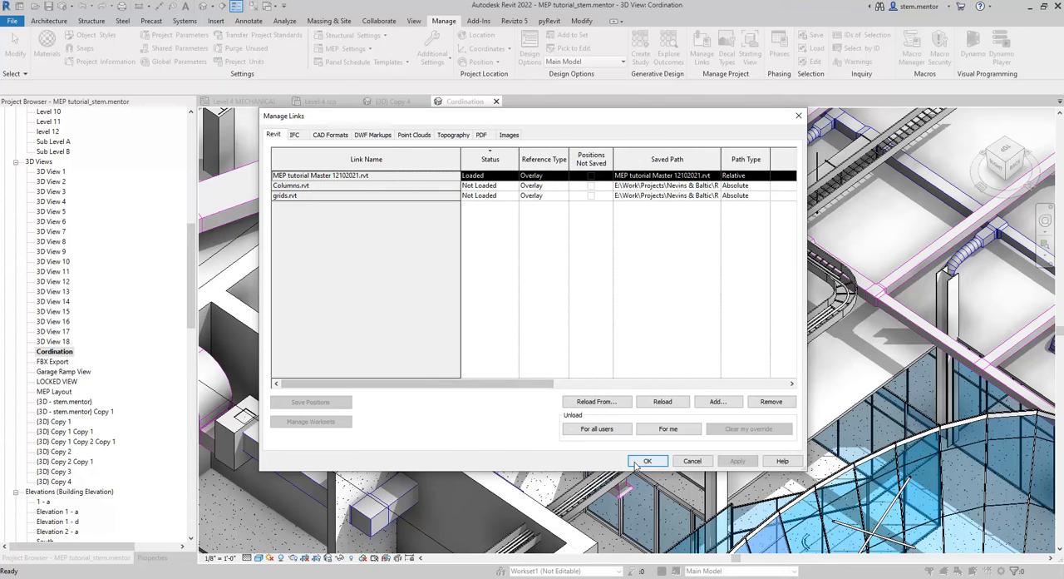
pyautogui.click(648, 461)
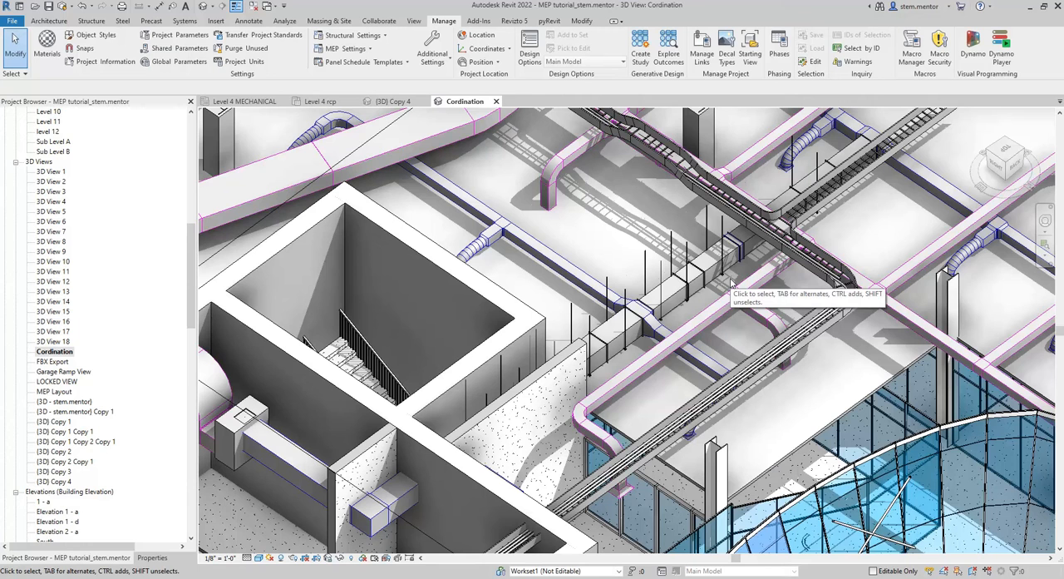
pyautogui.moveTo(571, 193)
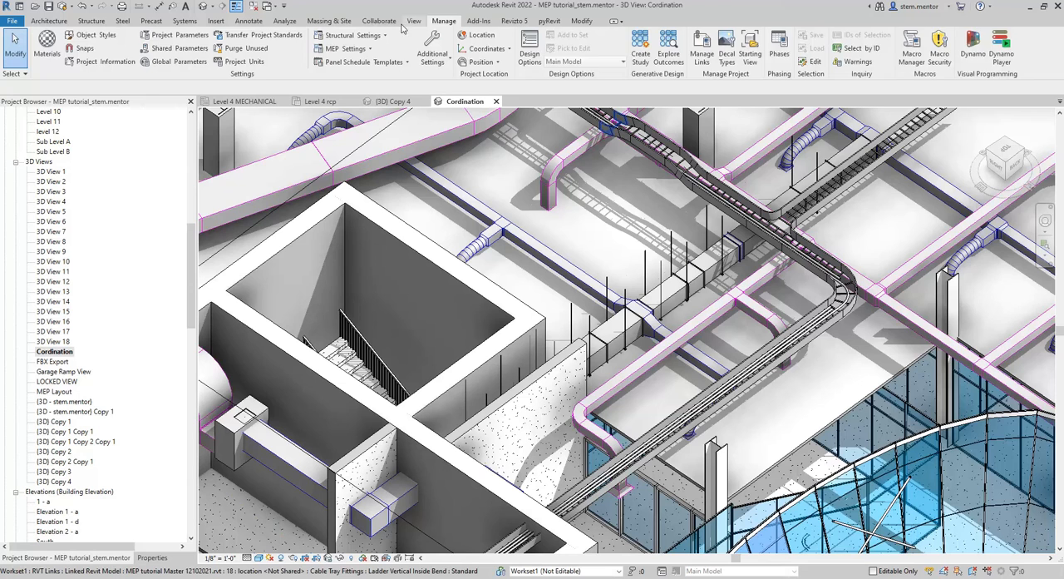
# Step: Start a new Run Interference Check from the Collaborate ribbon
pyautogui.click(379, 21)
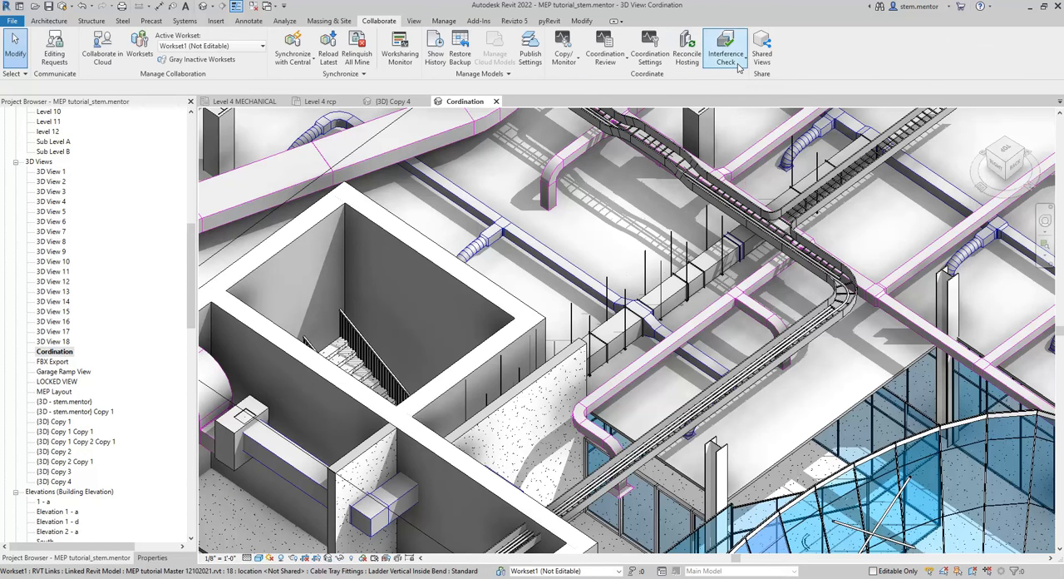
pyautogui.click(725, 47)
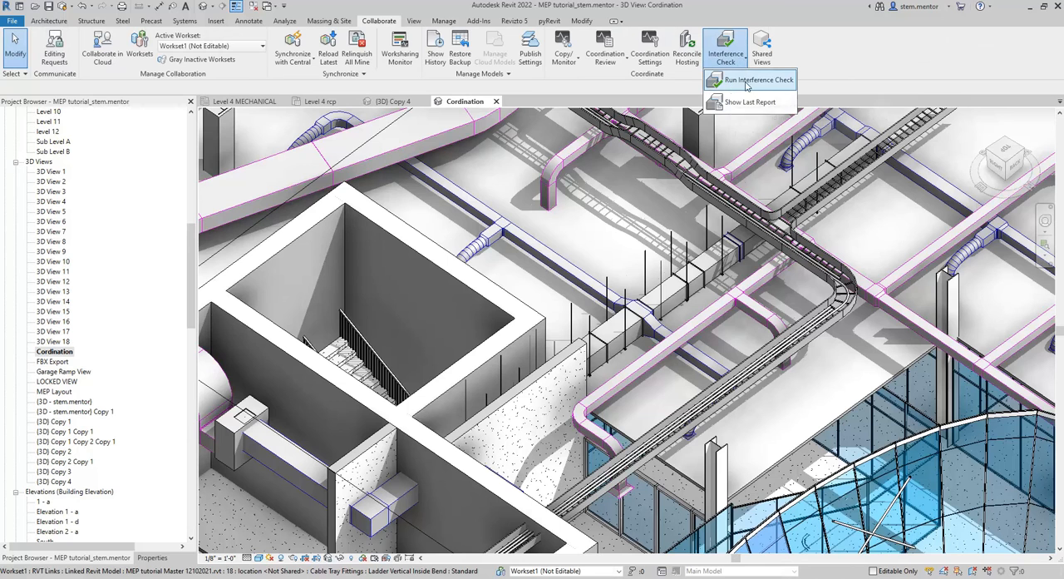
pyautogui.click(759, 79)
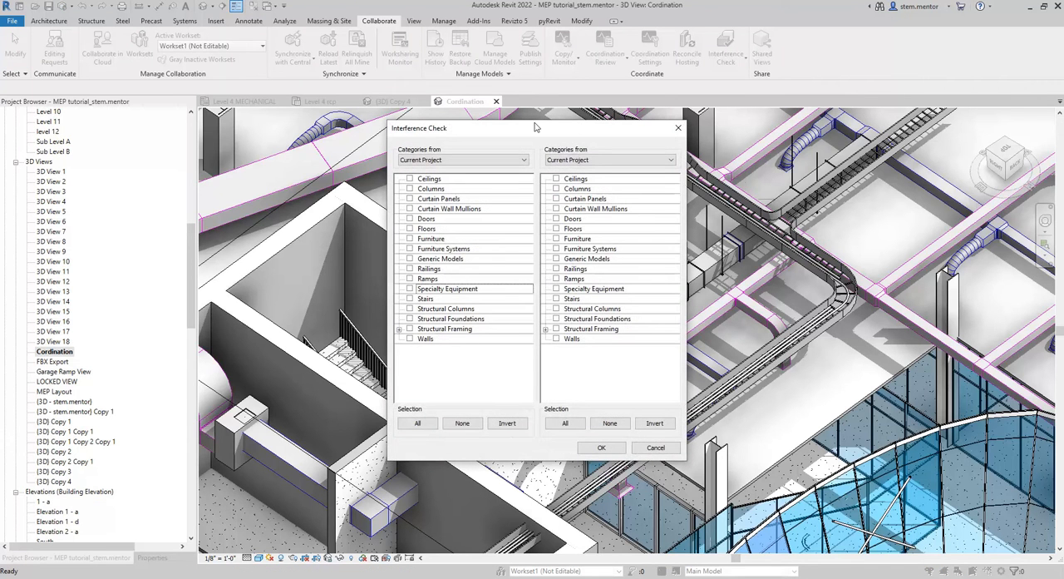
# Step: Reposition the dialog and check every category from the linked MEP model
pyautogui.moveTo(536, 127); pyautogui.dragTo(474, 132)
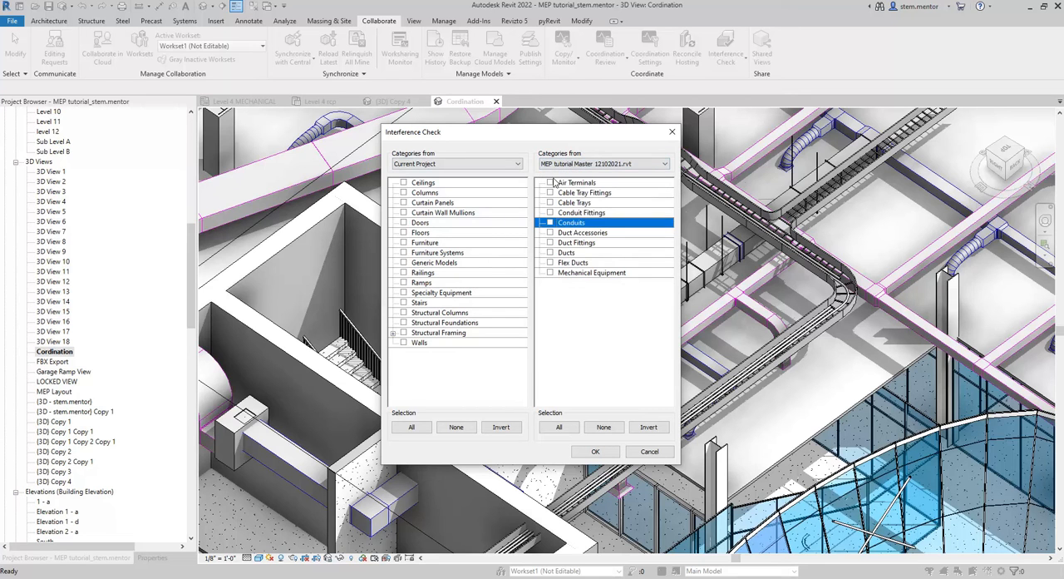
pyautogui.click(558, 427)
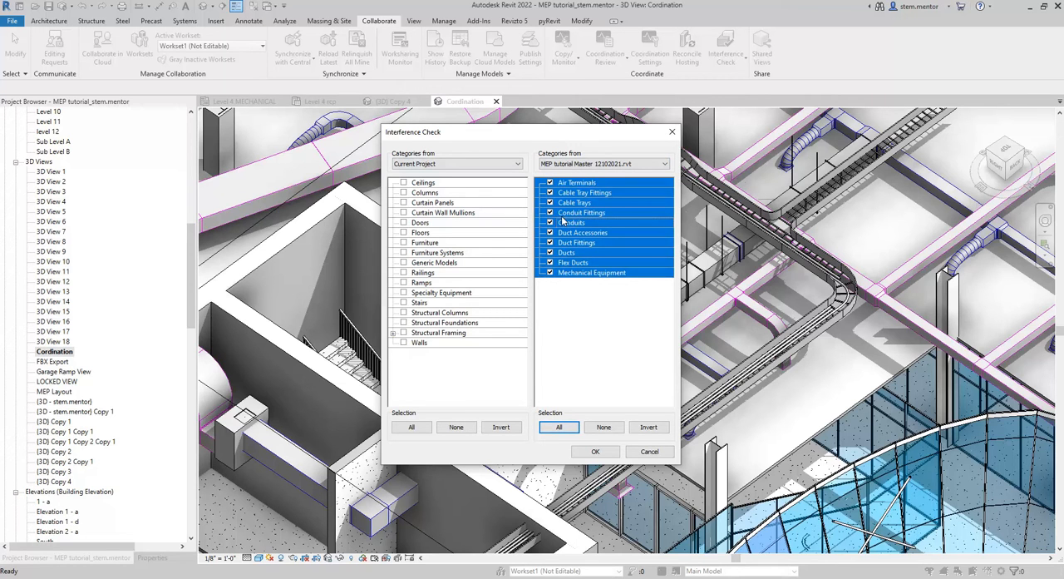
pyautogui.moveTo(566, 262)
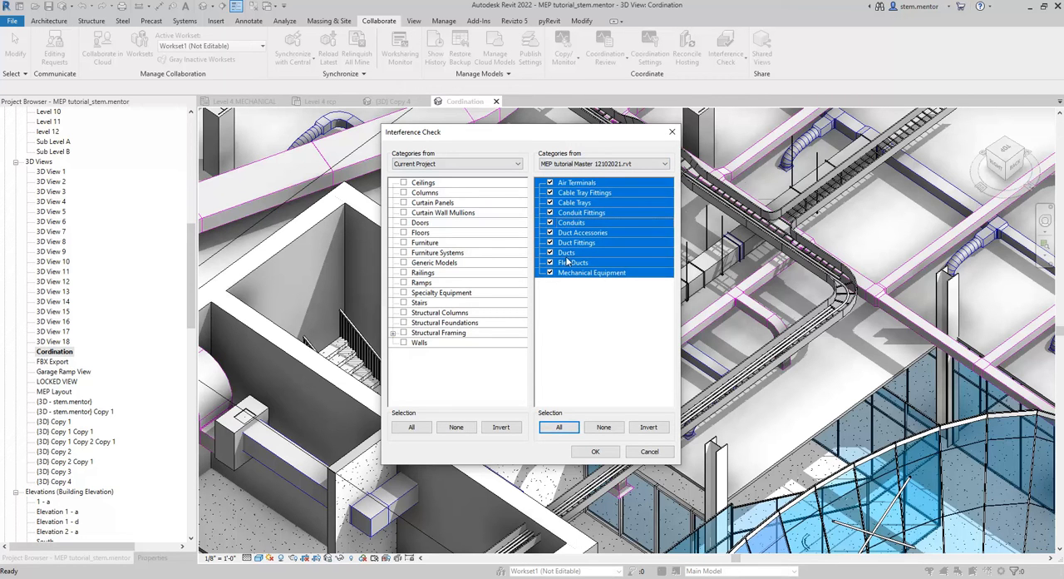
pyautogui.moveTo(512, 159)
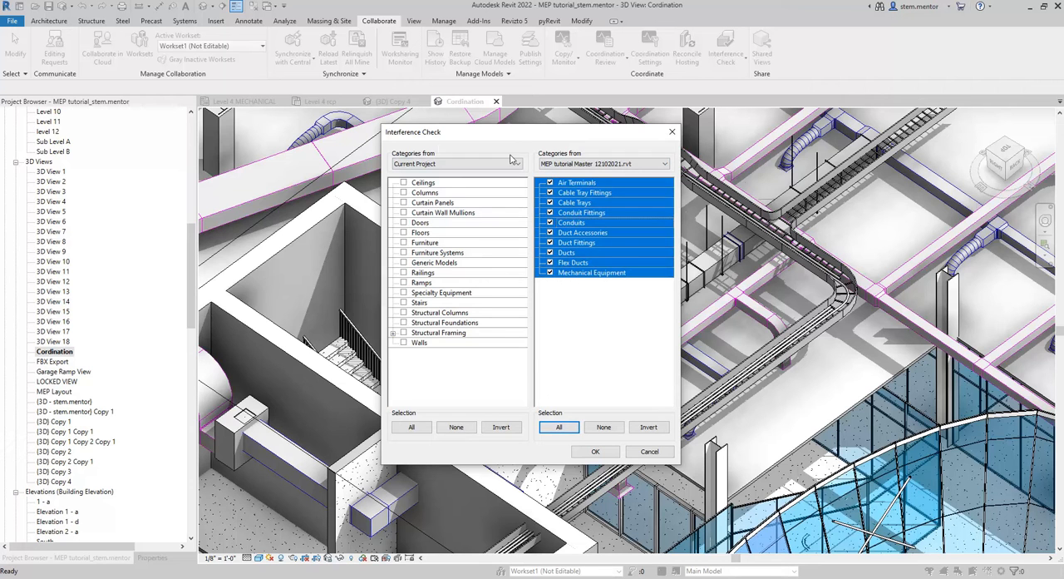
# Step: Check Ceilings and all current-project categories, then run the interference check
pyautogui.click(405, 182)
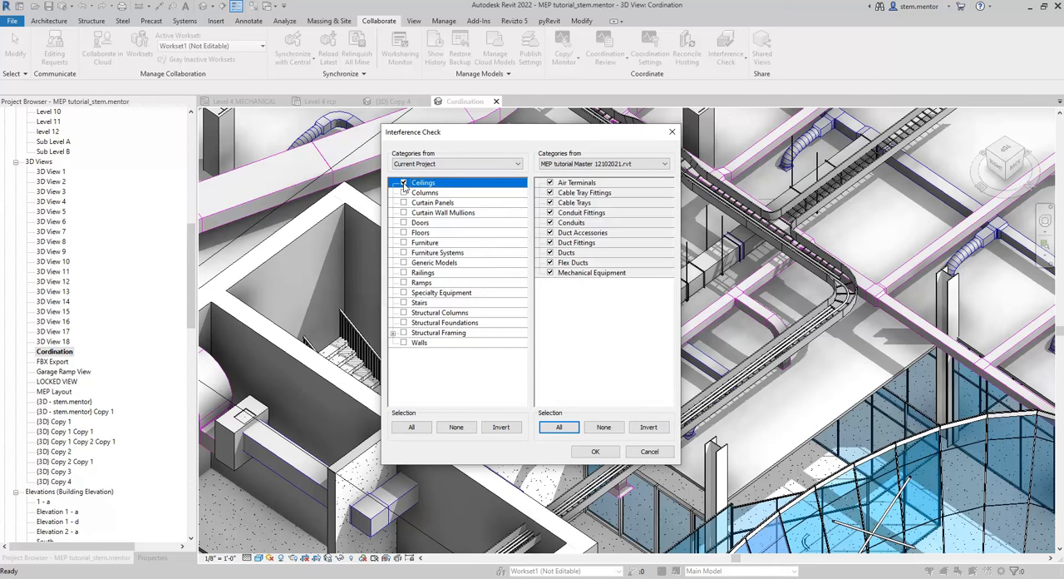
pyautogui.click(411, 426)
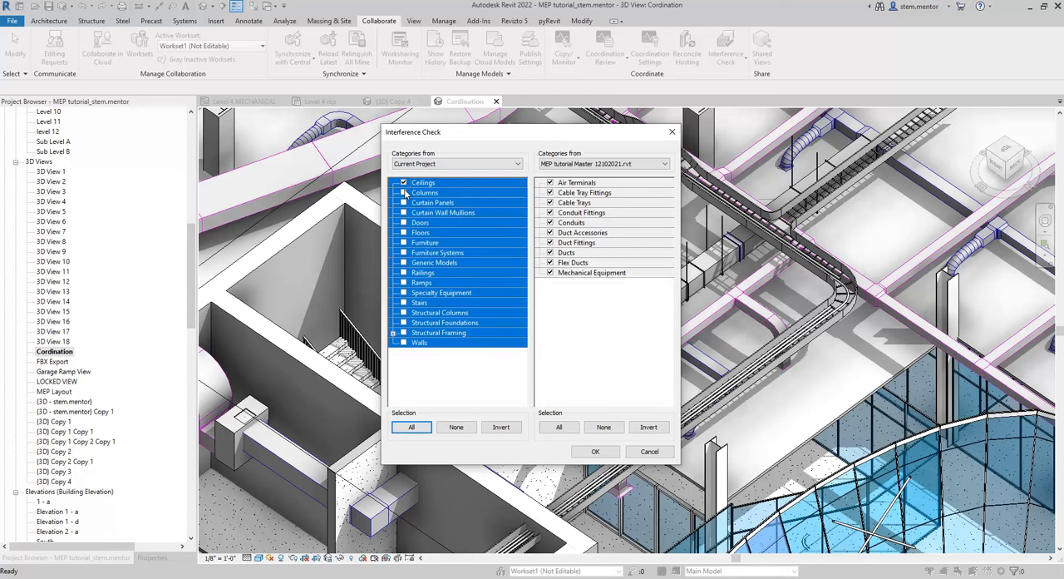
pyautogui.click(456, 427)
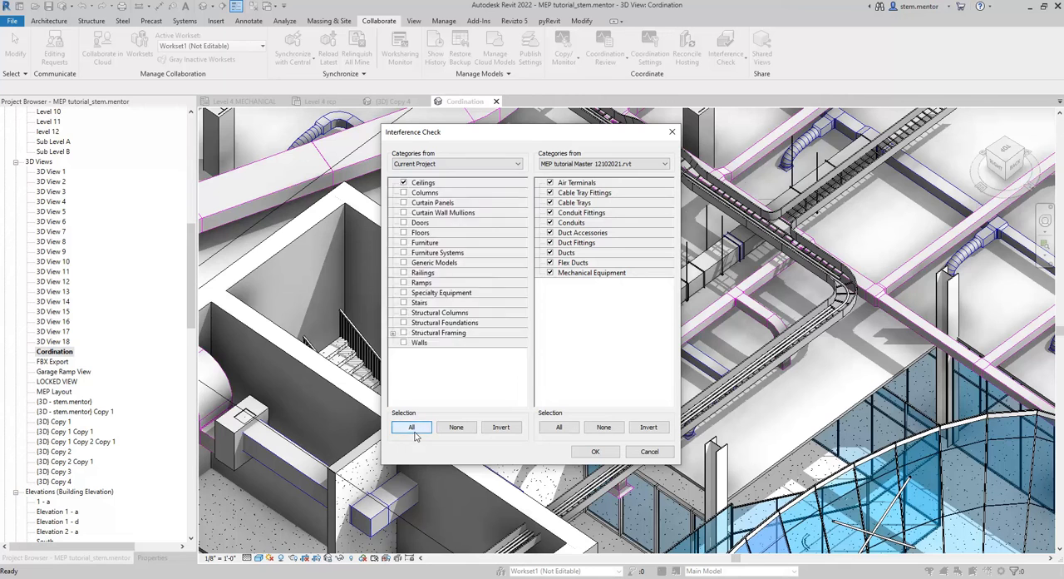
pyautogui.click(410, 426)
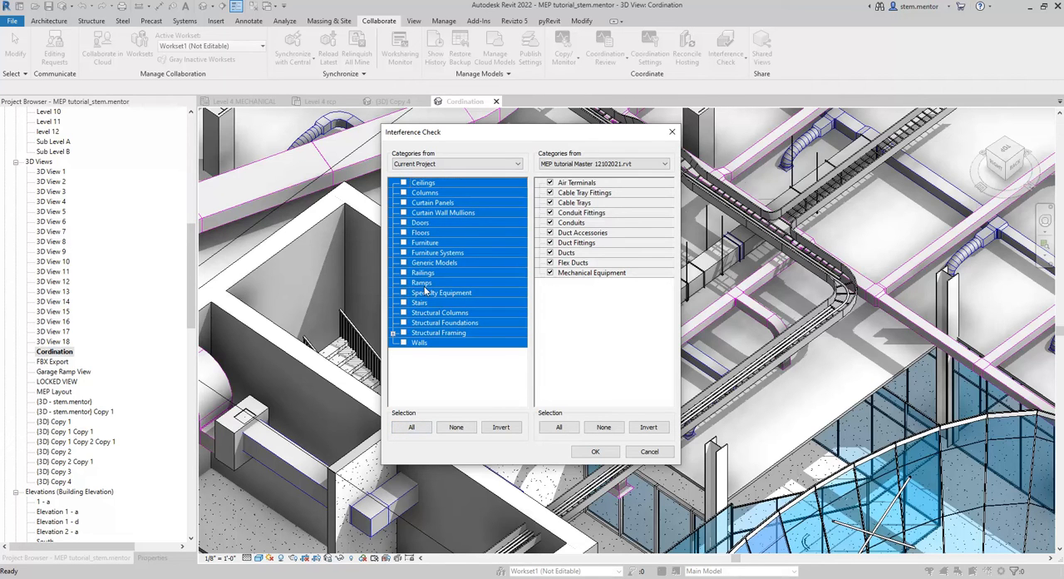
pyautogui.click(411, 427)
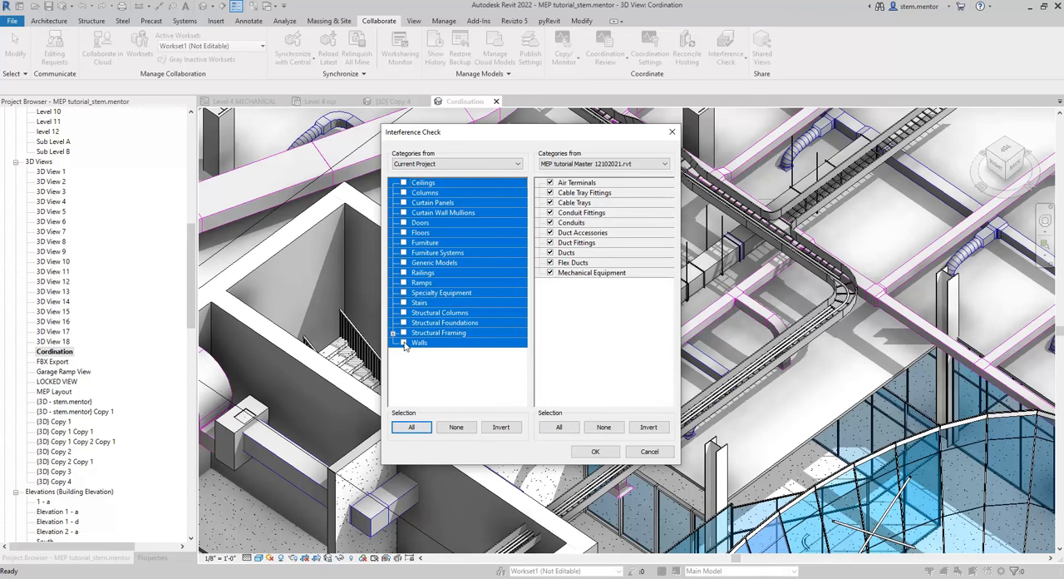
pyautogui.click(410, 427)
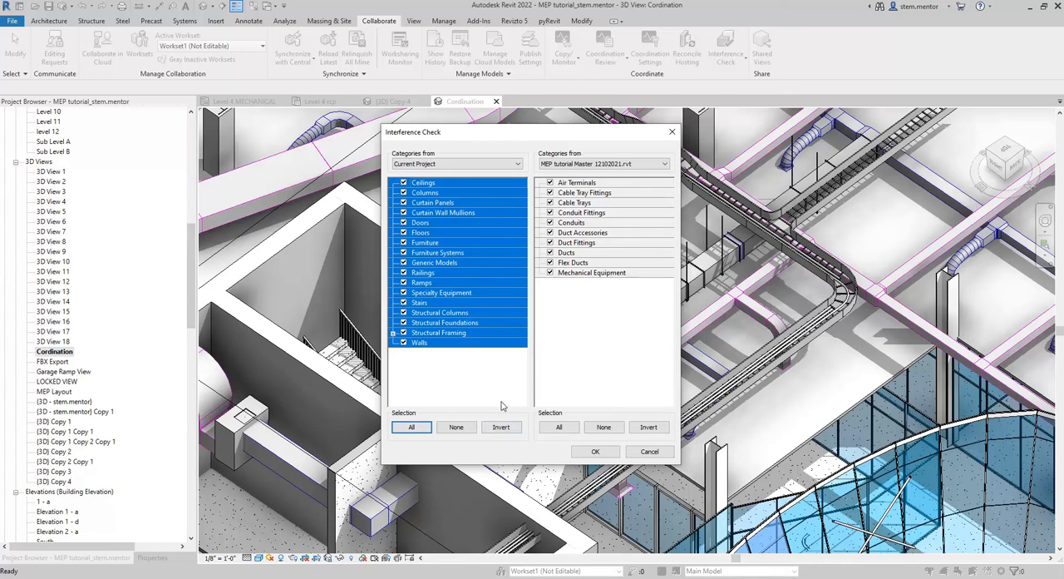
pyautogui.click(595, 450)
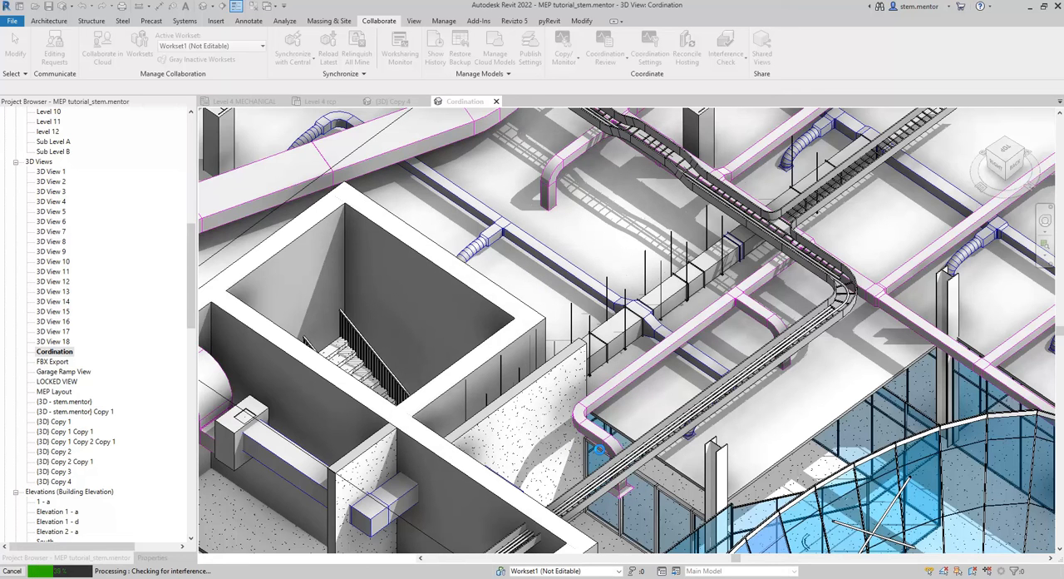
# Step: Expand the first Air Terminals–Ceilings clash to reveal the diffuser and compound ceiling
pyautogui.click(725, 47)
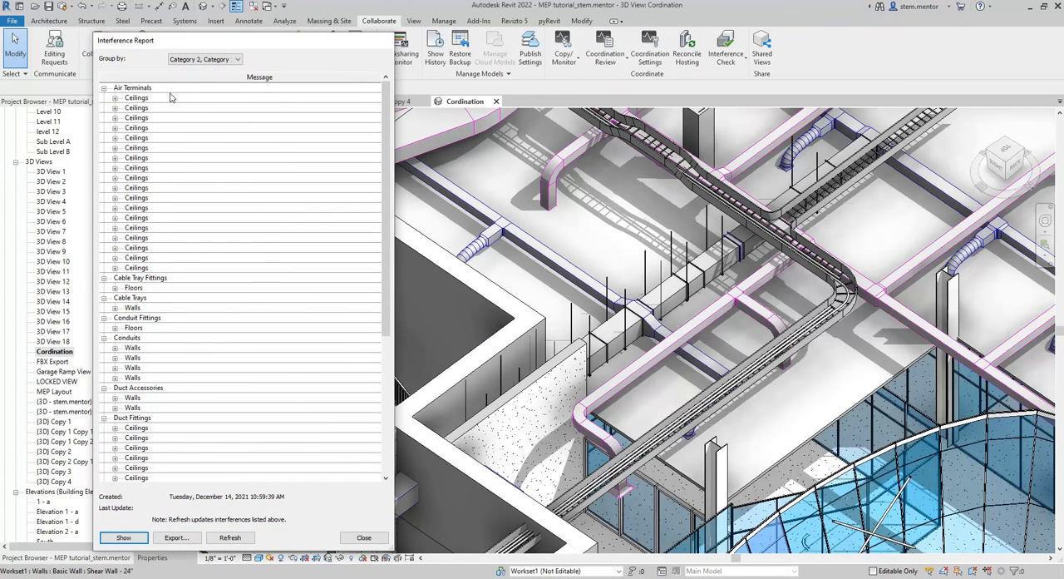
pyautogui.click(137, 97)
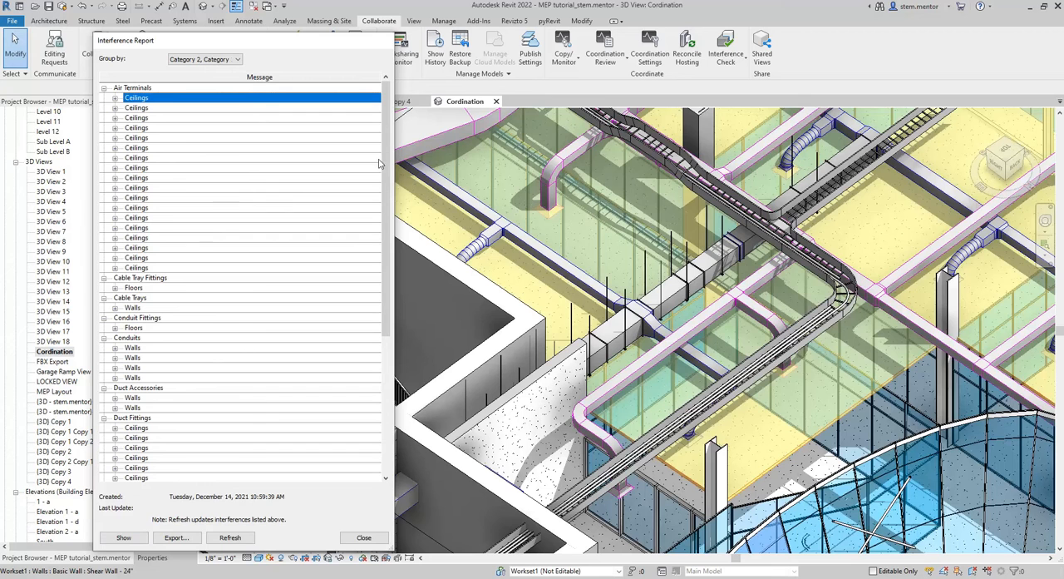
pyautogui.moveTo(905, 336)
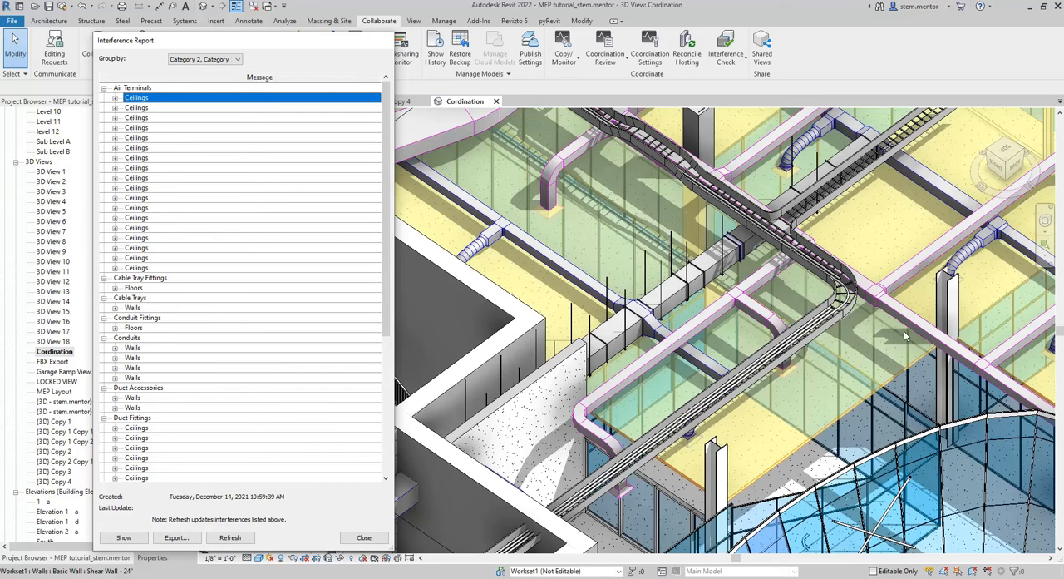
pyautogui.moveTo(222, 128)
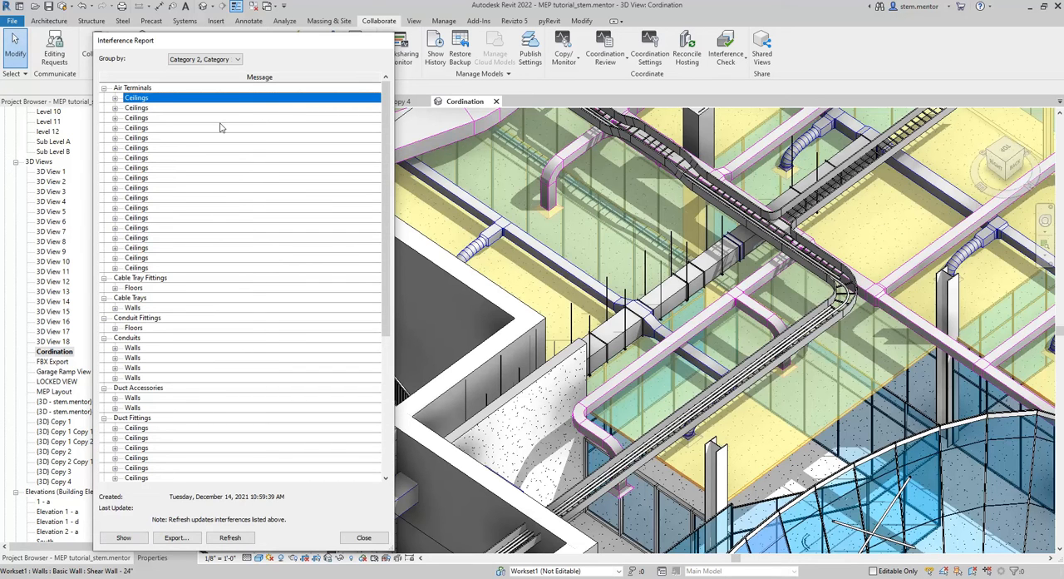
pyautogui.click(115, 97)
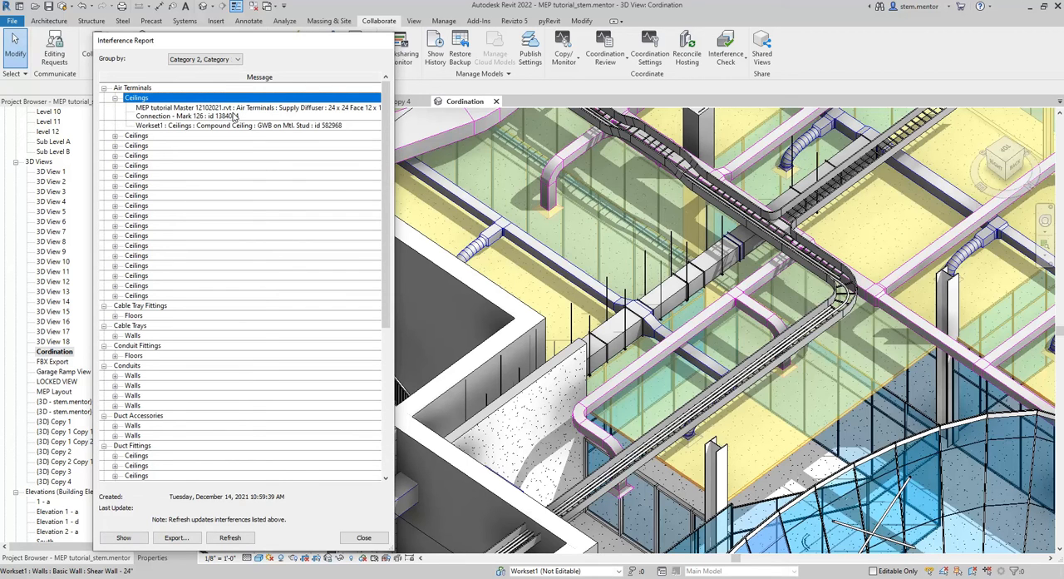
pyautogui.moveTo(963, 261)
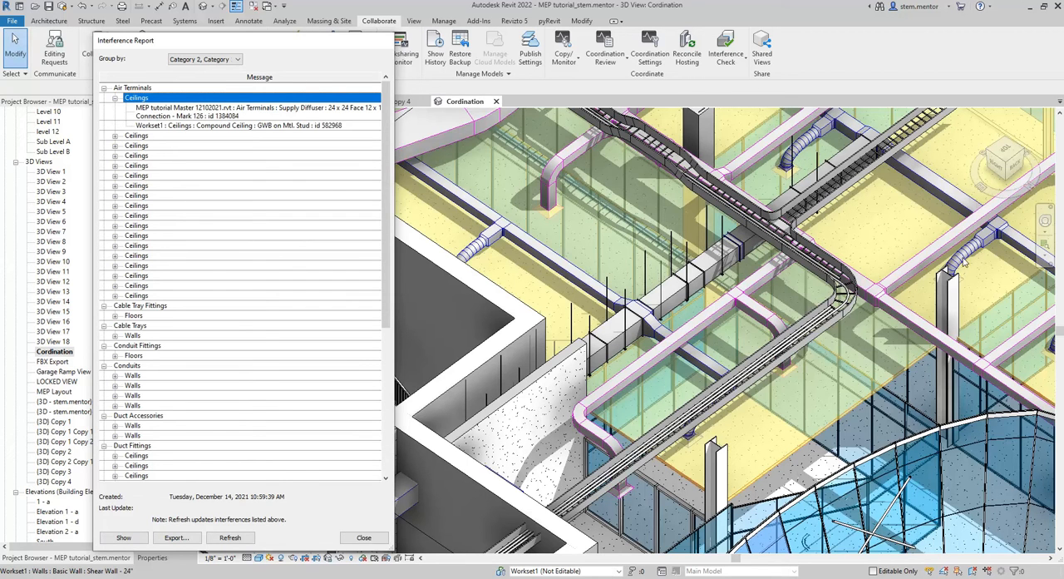
pyautogui.moveTo(262, 112)
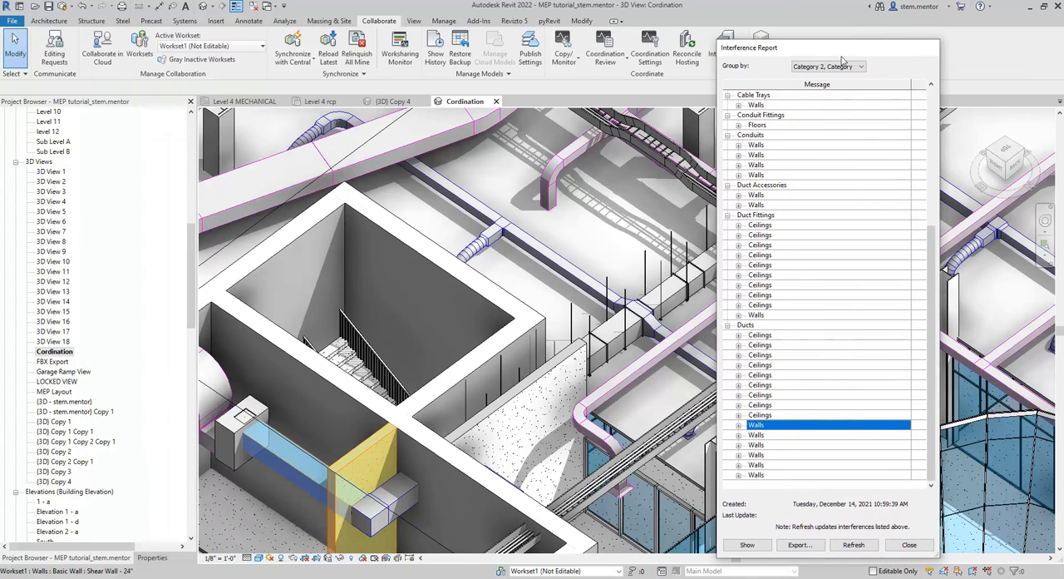
pyautogui.moveTo(738, 429)
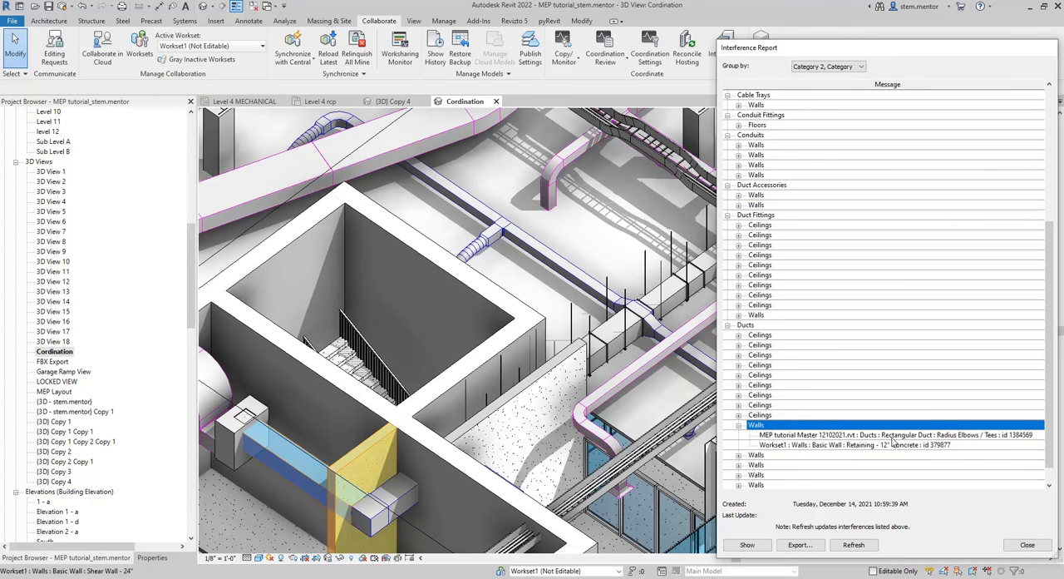
pyautogui.moveTo(894, 443)
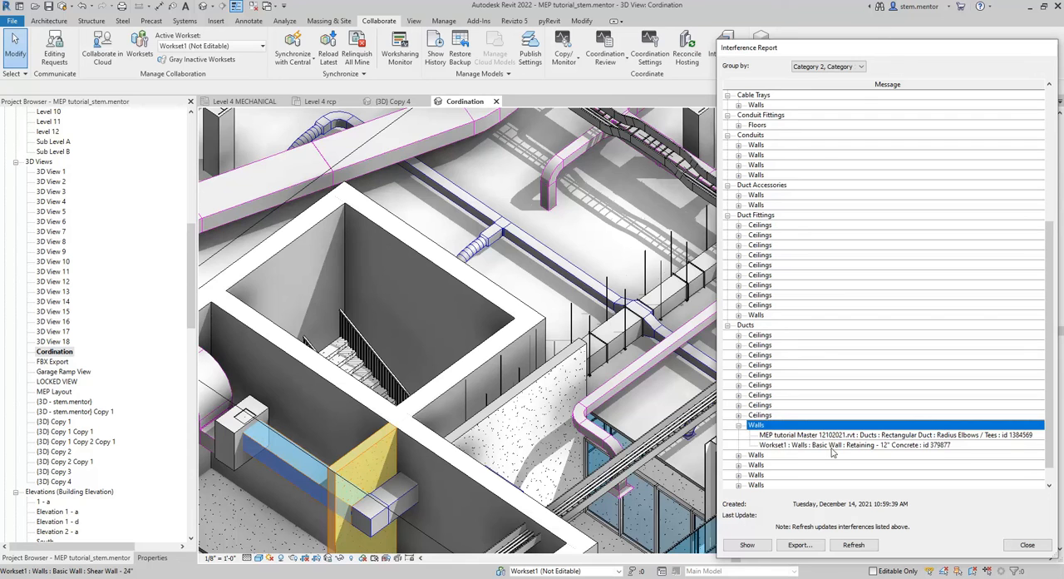
pyautogui.moveTo(461, 455)
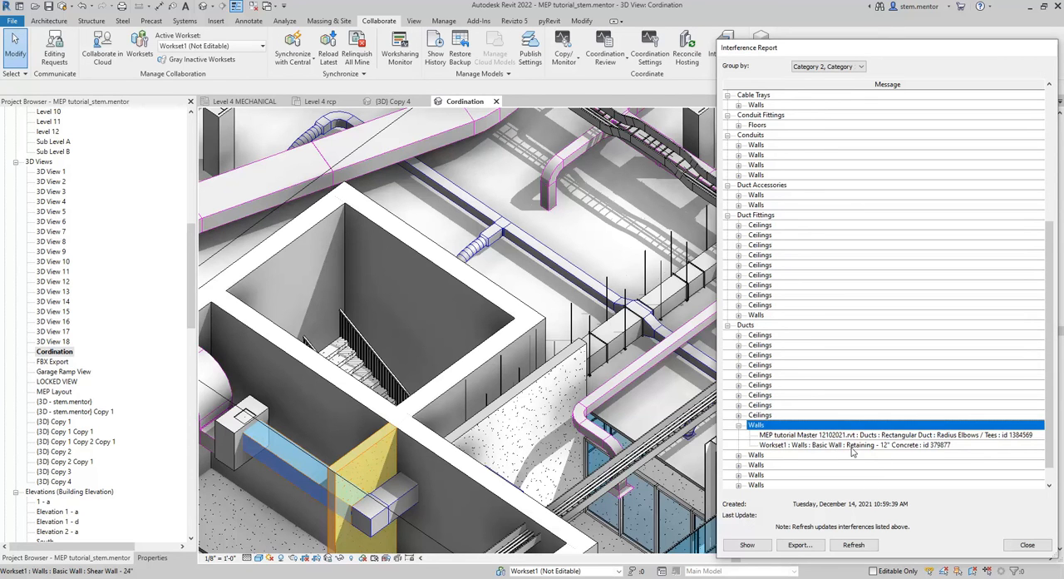
pyautogui.moveTo(472, 413)
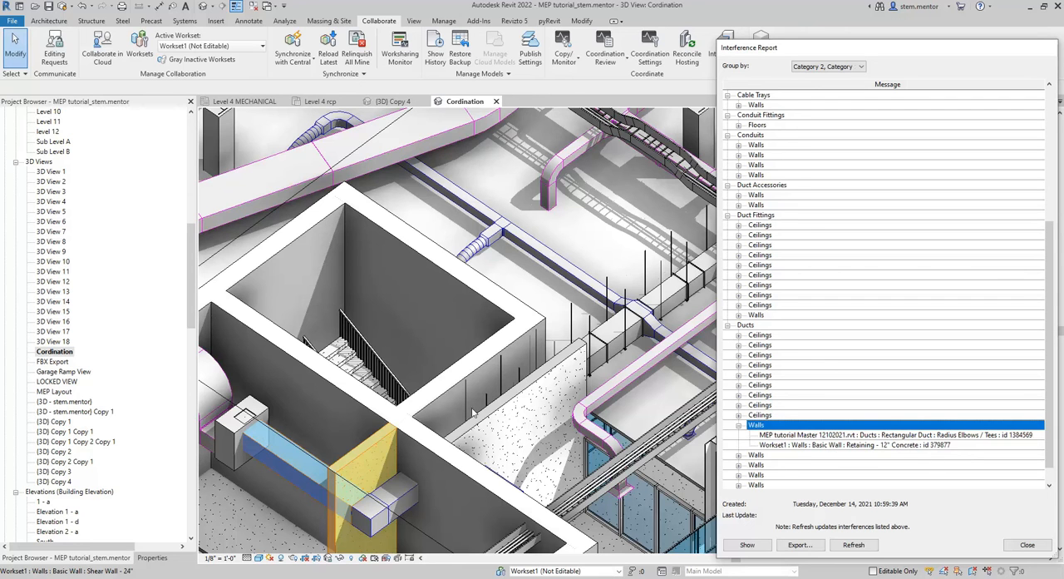
pyautogui.moveTo(275, 458)
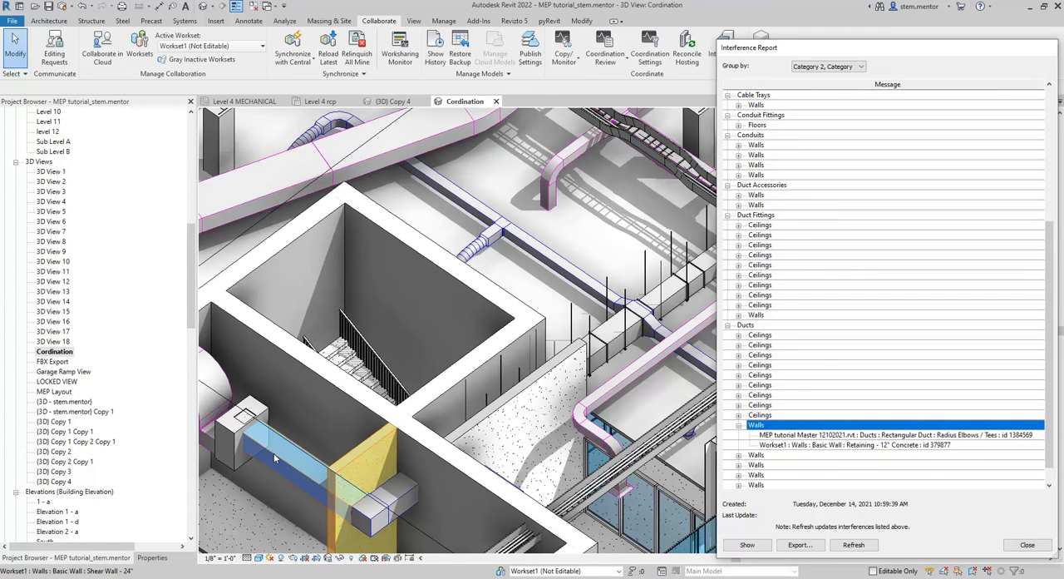
pyautogui.moveTo(586, 300)
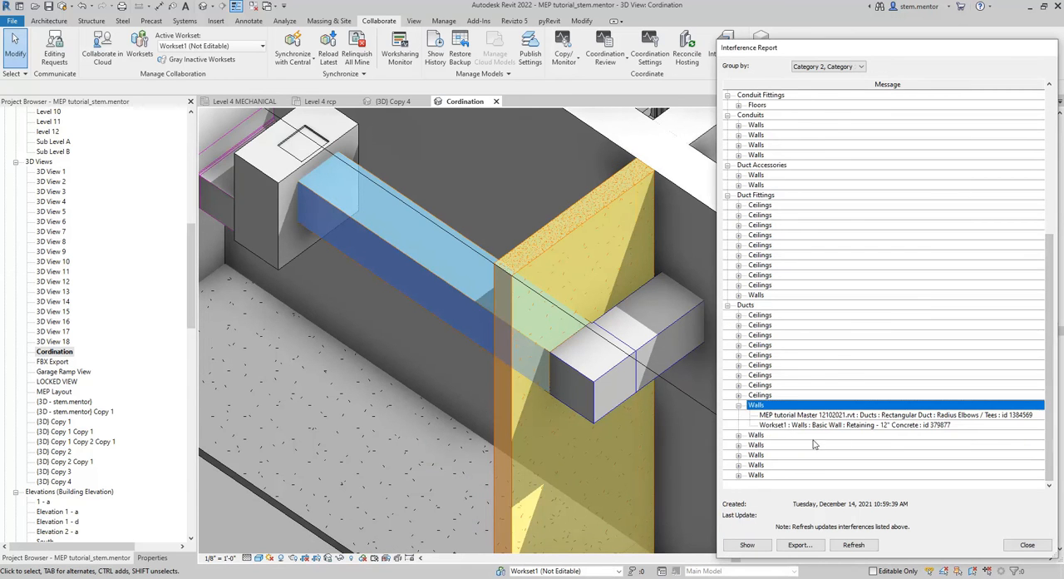
# Step: Pick the next duct-against-wall clash in the report
pyautogui.click(756, 434)
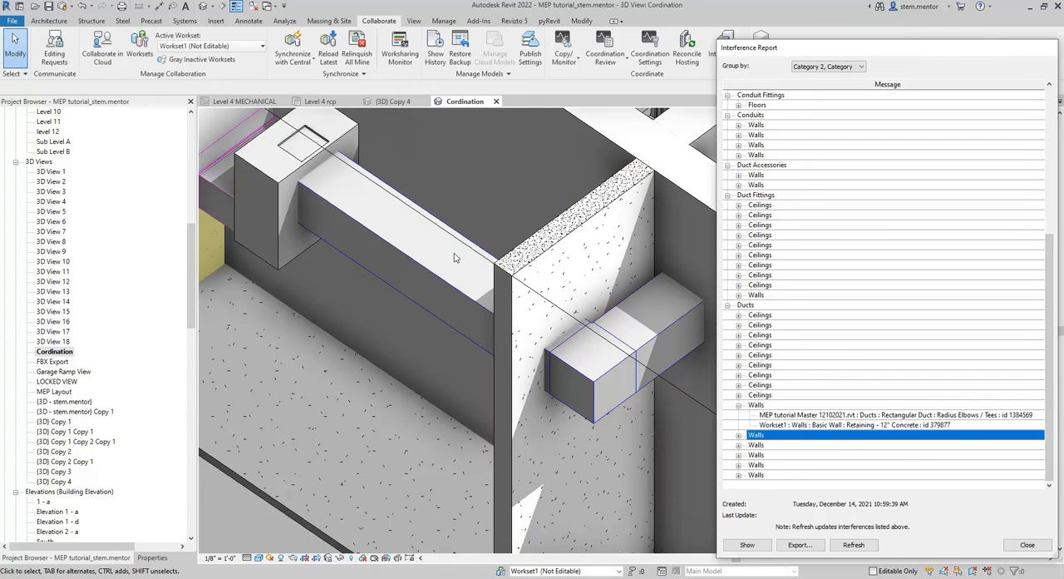
# Step: Expand the second duct clash against the 24" shear wall id 414681
pyautogui.click(738, 434)
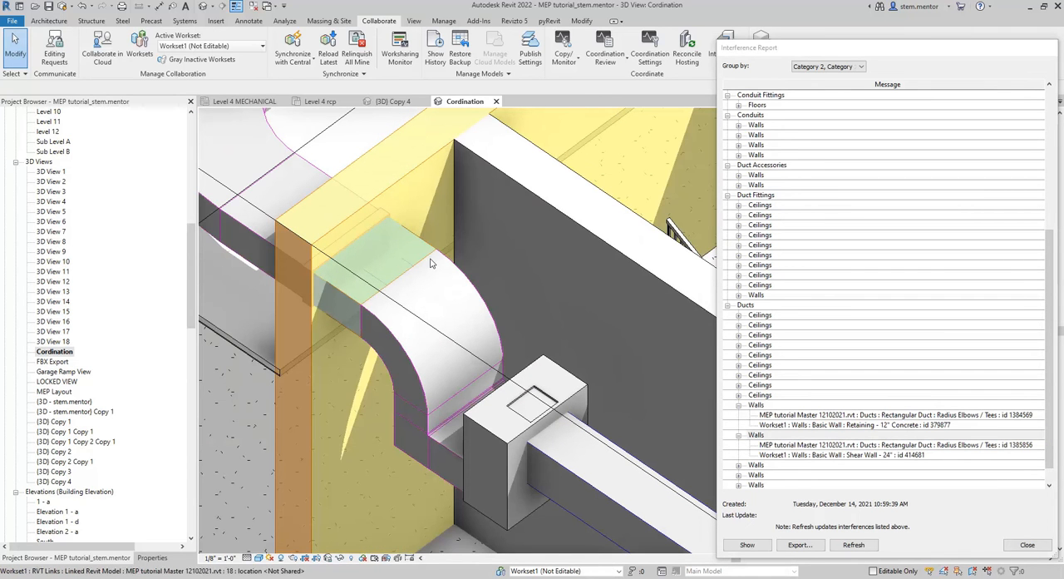
pyautogui.moveTo(426, 244)
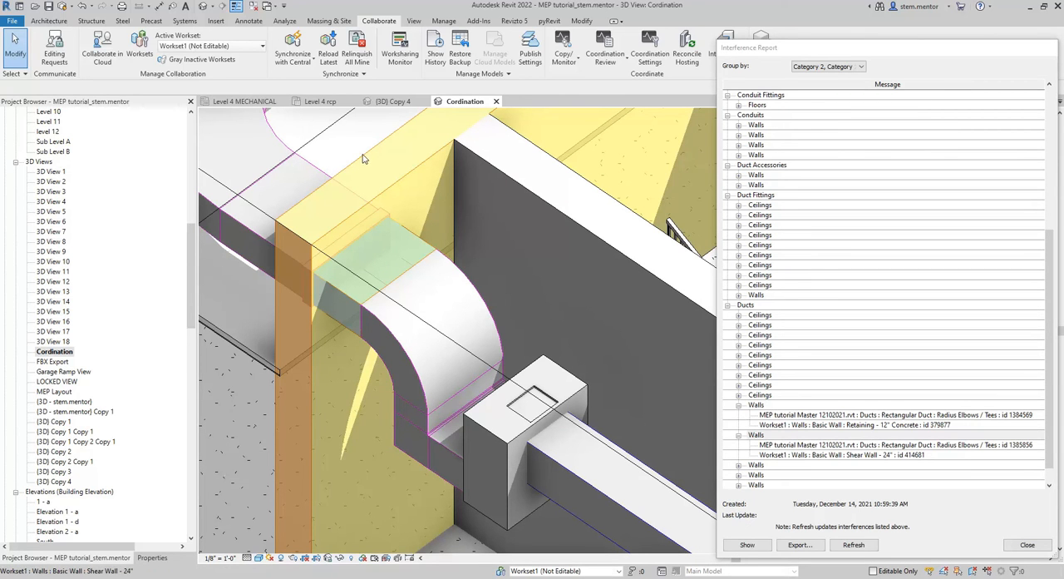
pyautogui.moveTo(366, 165)
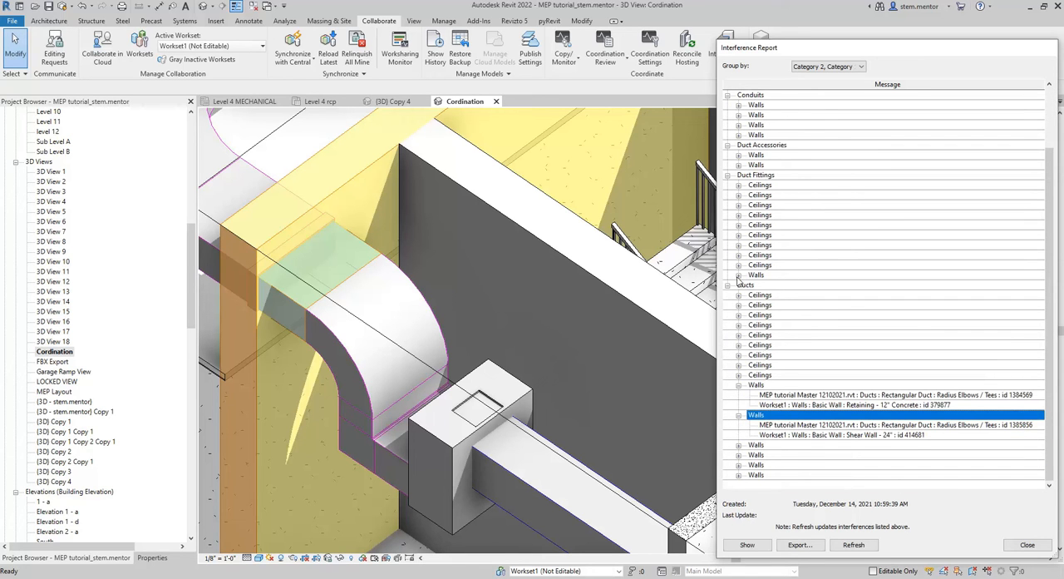
pyautogui.scroll(-3)
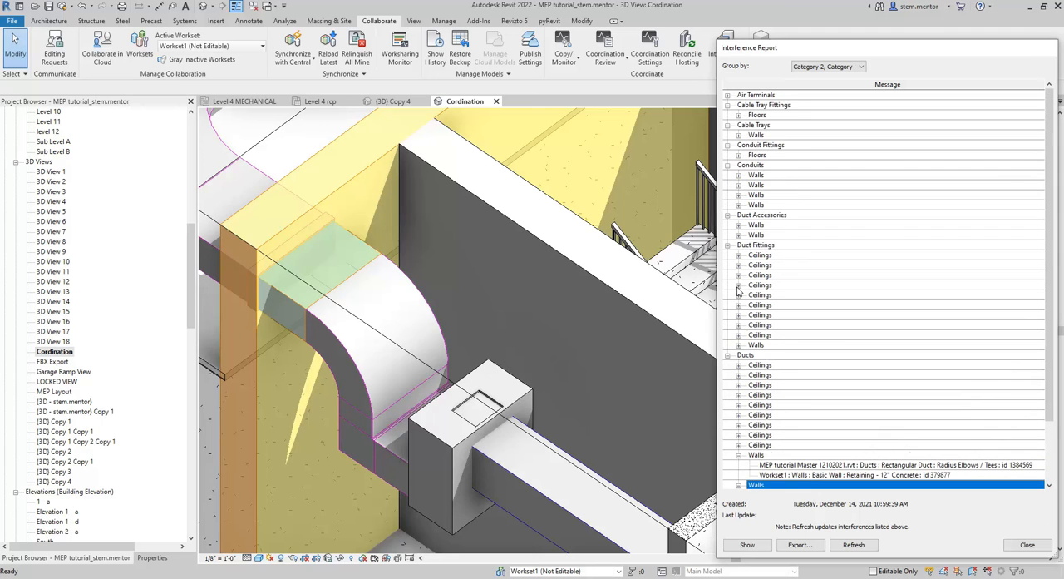
# Step: Show the Cable Trays–Walls clash and bring the tray penetration into view
pyautogui.click(755, 135)
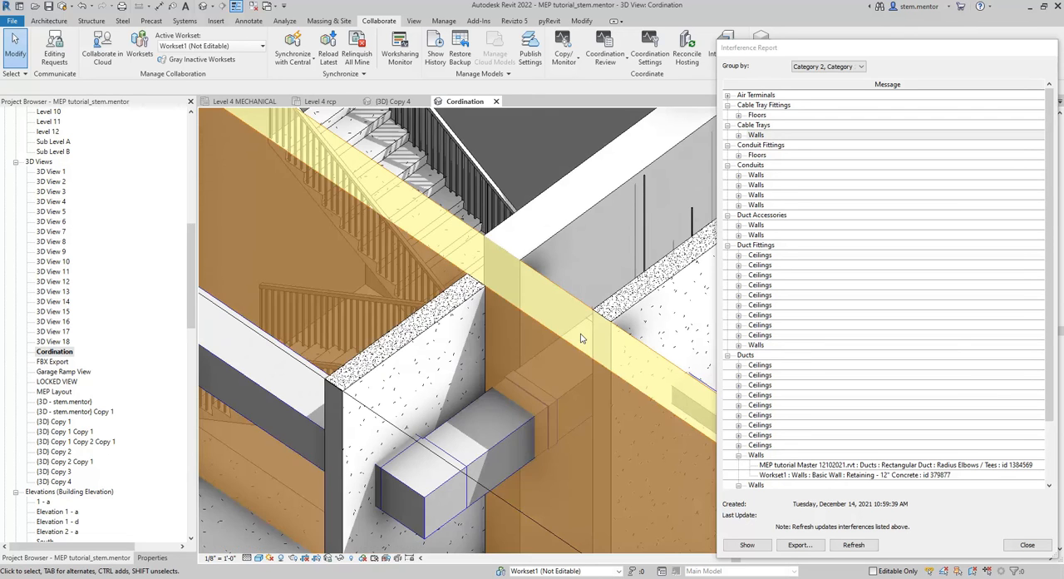
pyautogui.moveTo(582, 338); pyautogui.dragTo(487, 333)
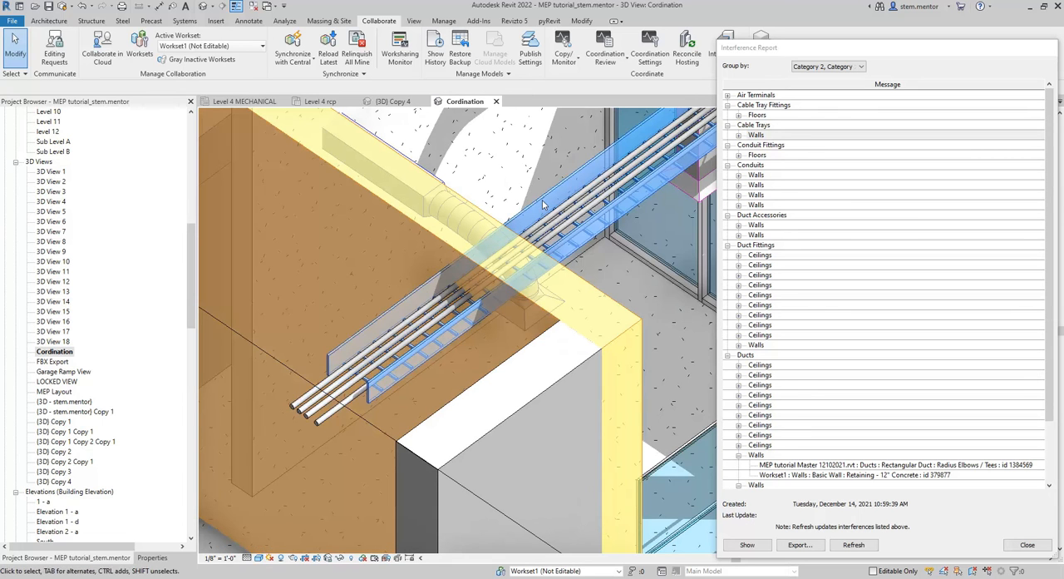
pyautogui.moveTo(557, 274)
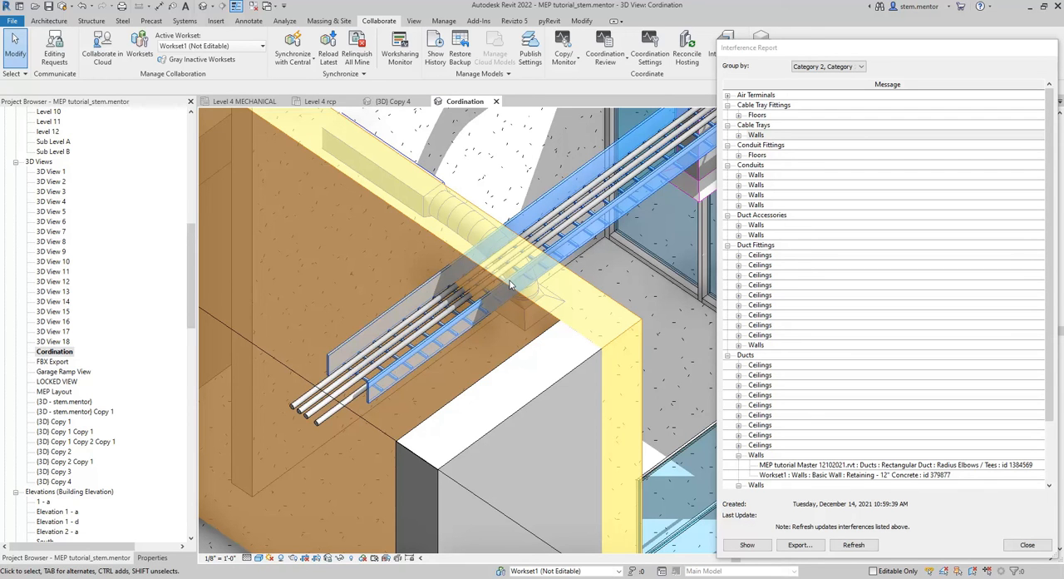
pyautogui.moveTo(543, 271)
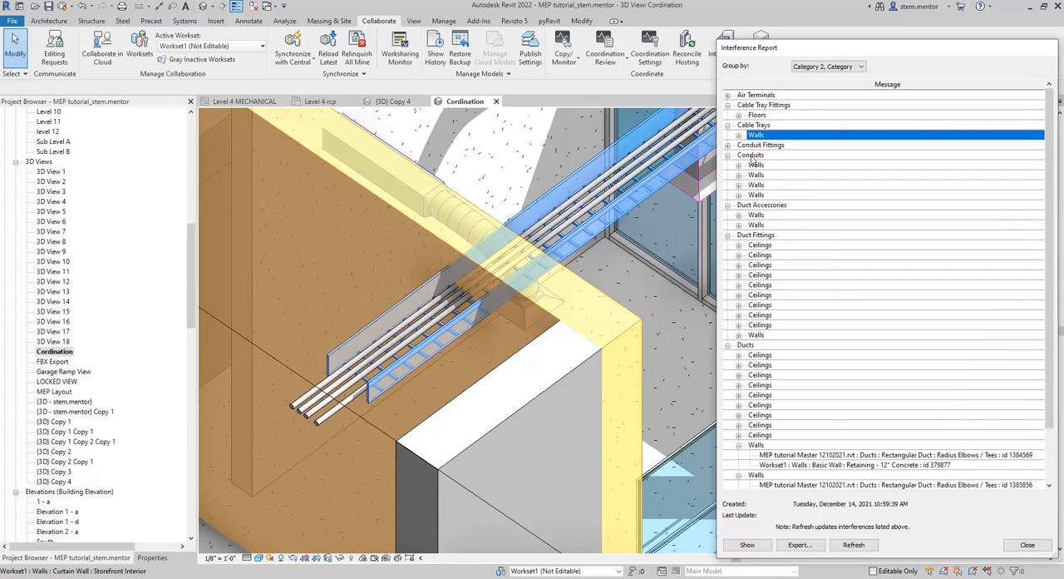
# Step: Expand the first Conduits–Walls clash, conduit id 1398194 against shear wall id 414683
pyautogui.click(751, 155)
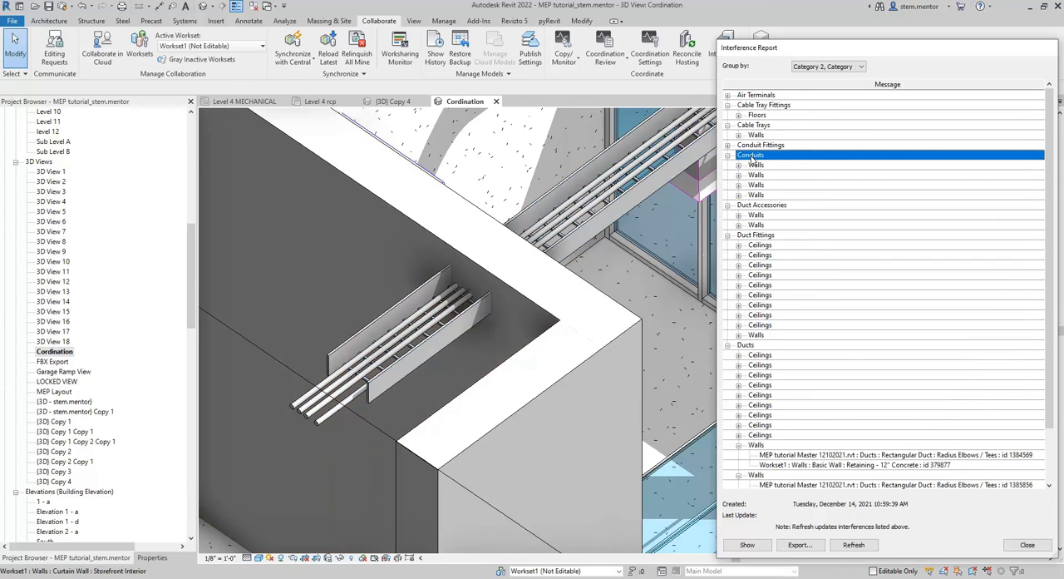
pyautogui.moveTo(749, 160)
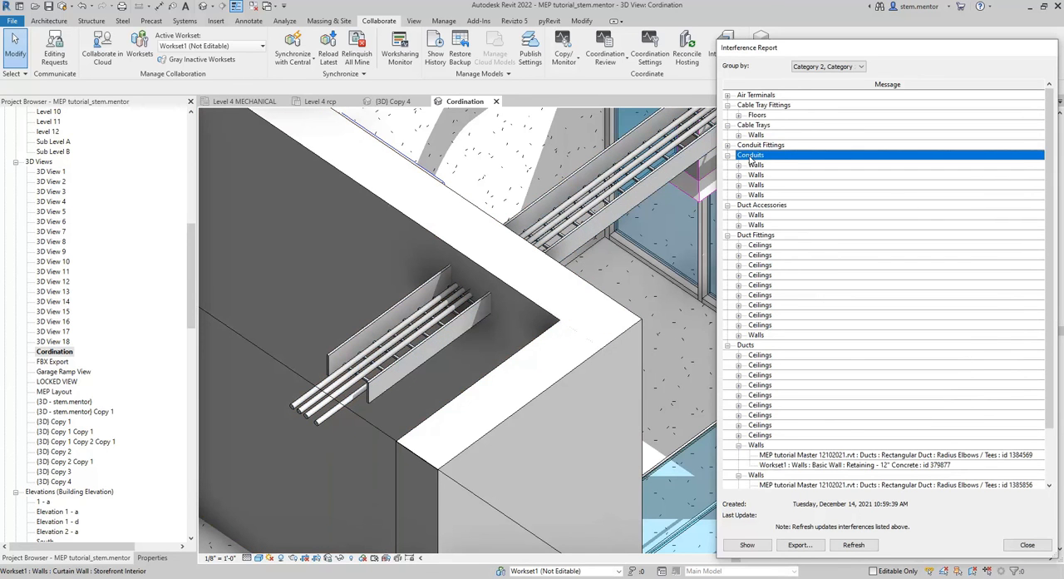
pyautogui.moveTo(314, 422)
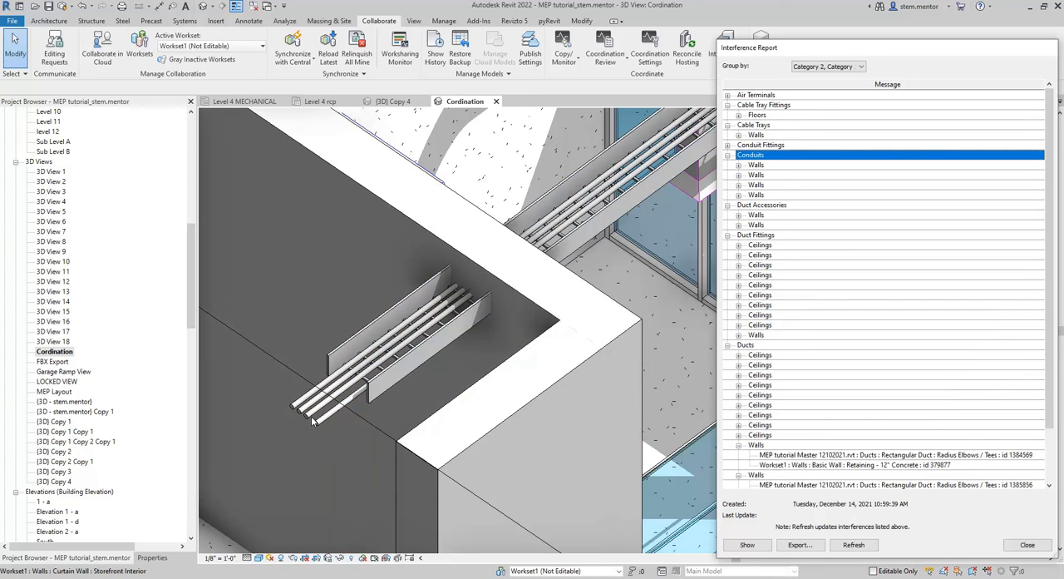
pyautogui.moveTo(296, 396)
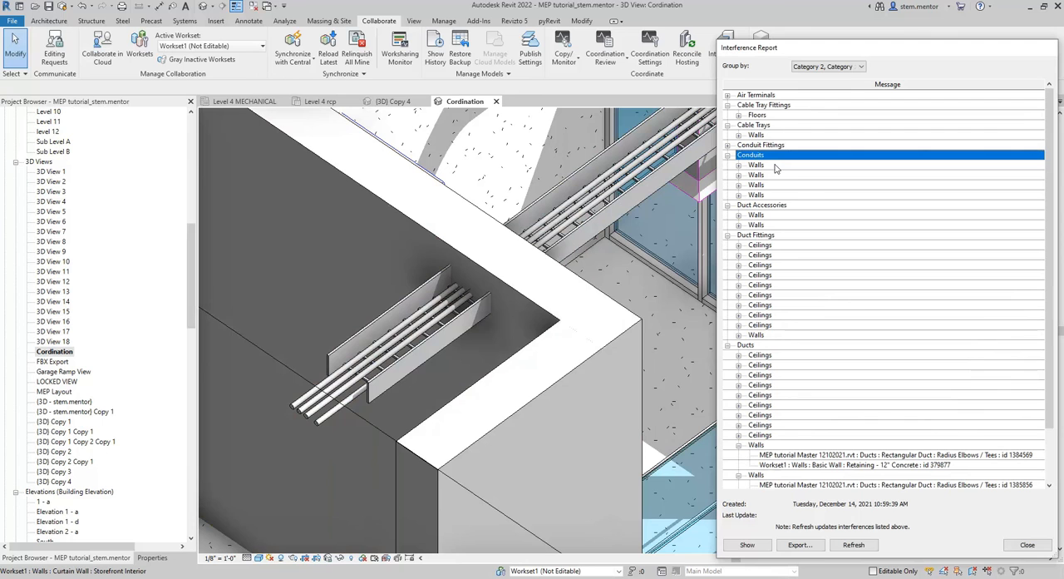
pyautogui.click(756, 165)
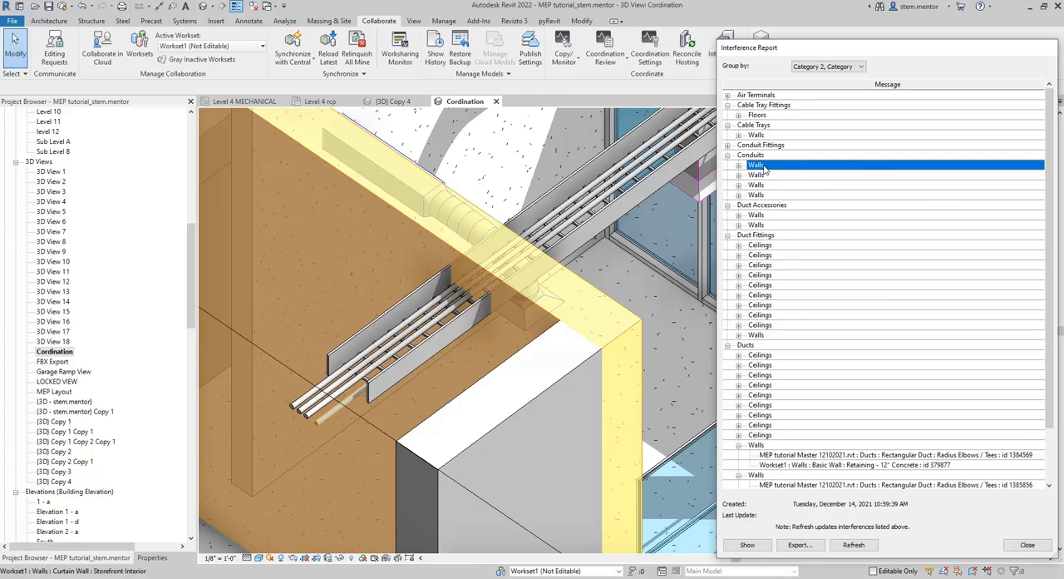
pyautogui.click(739, 165)
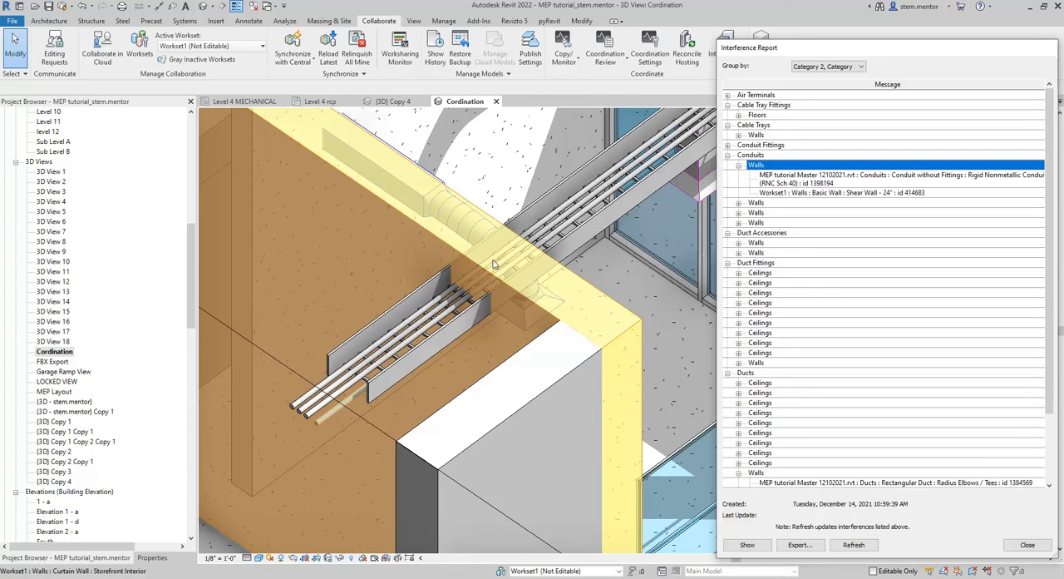
pyautogui.moveTo(322, 427)
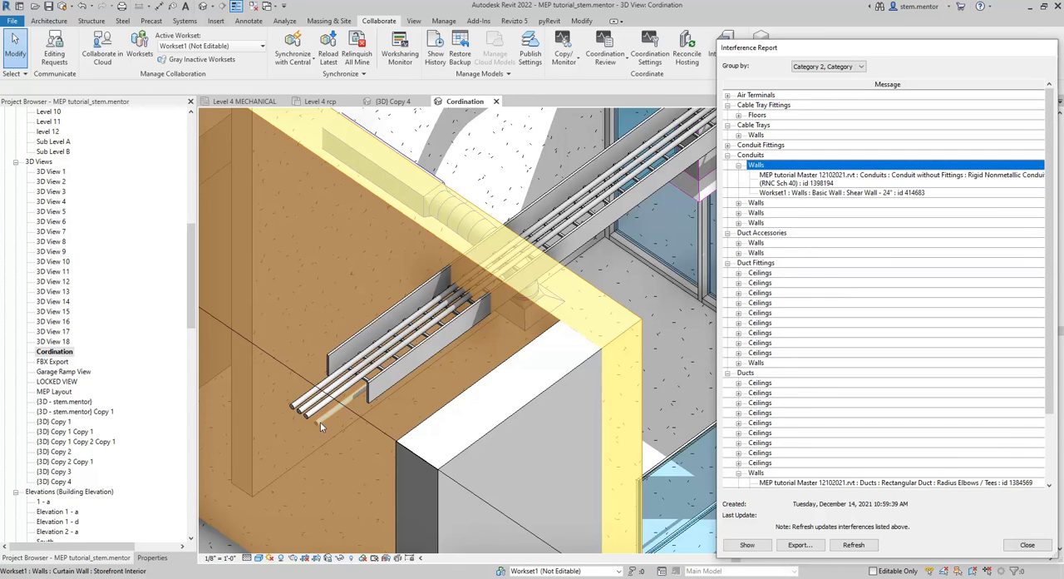
pyautogui.moveTo(936, 55)
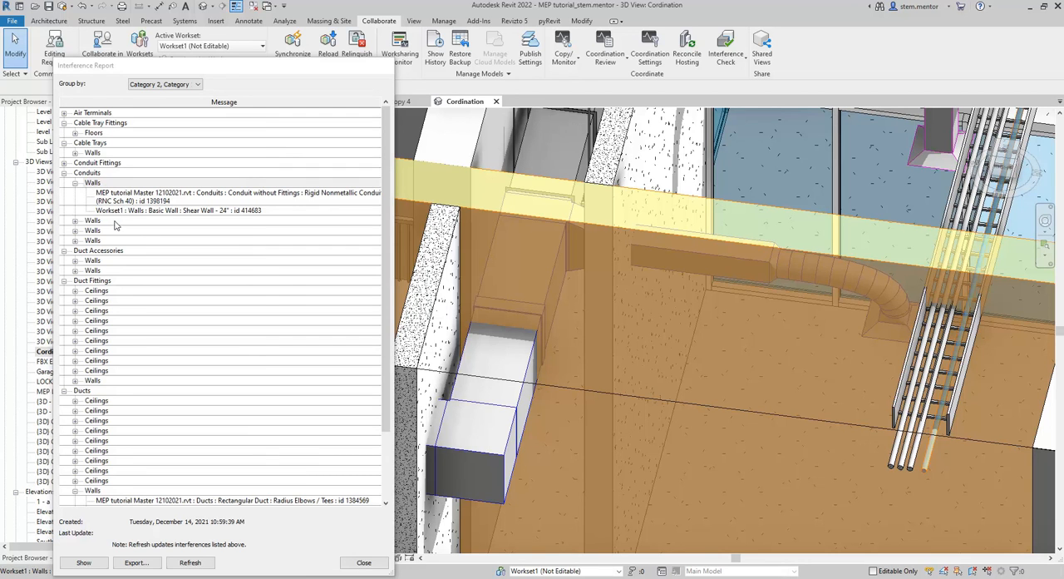
# Step: Pick the next conduit-against-wall clash before exporting the report
pyautogui.click(93, 220)
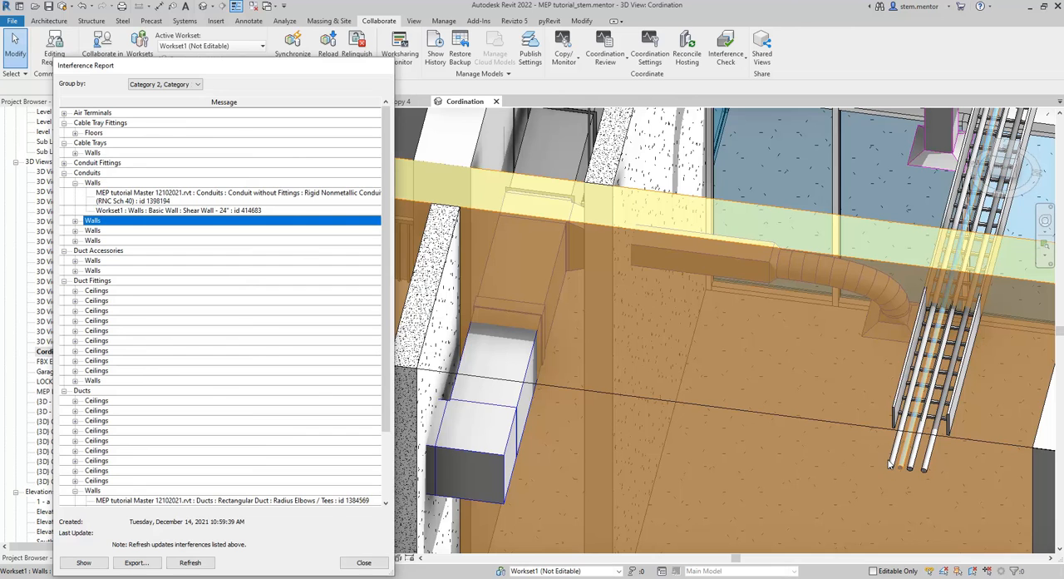
pyautogui.moveTo(103, 193)
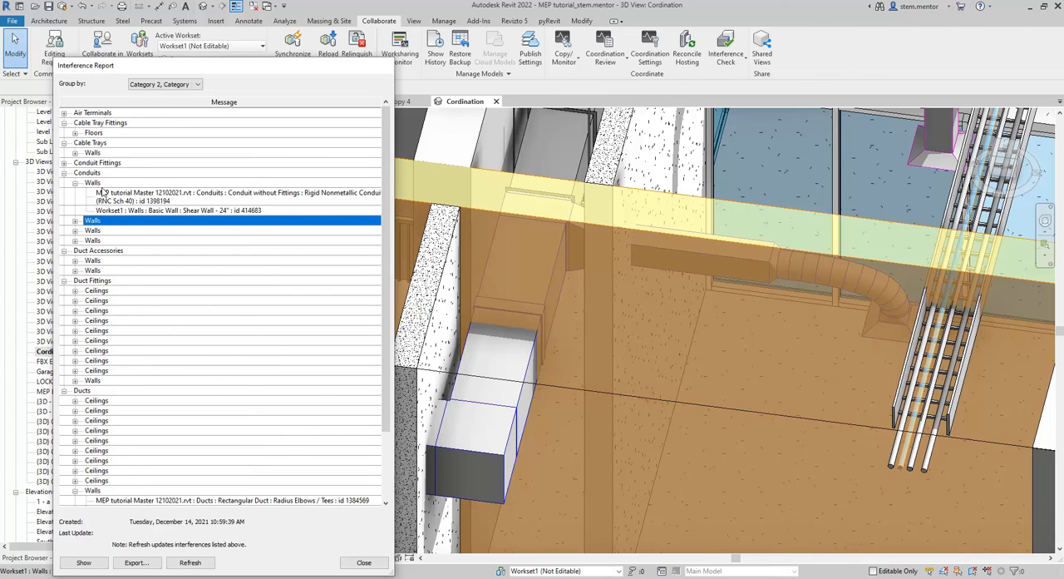
pyautogui.scroll(-3)
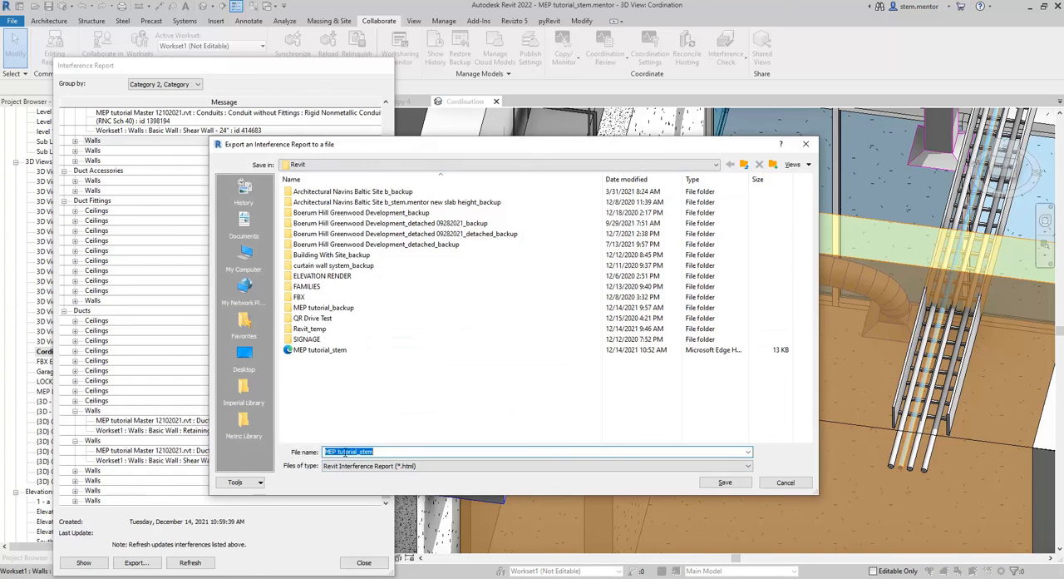
# Step: Save the interference report over the existing MEP tutorial_stem.html, confirming the overwrite
pyautogui.click(320, 349)
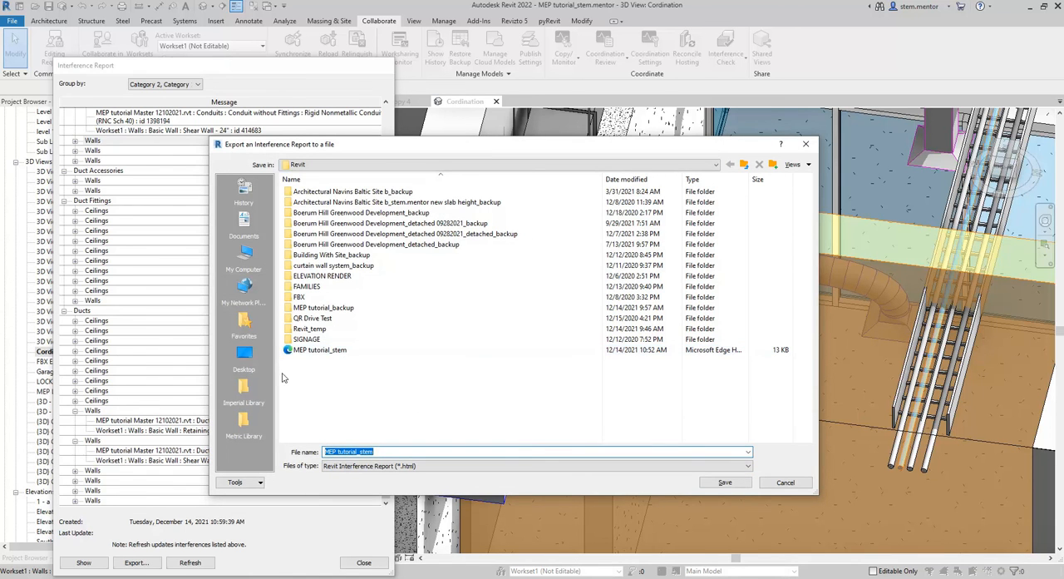
pyautogui.click(724, 483)
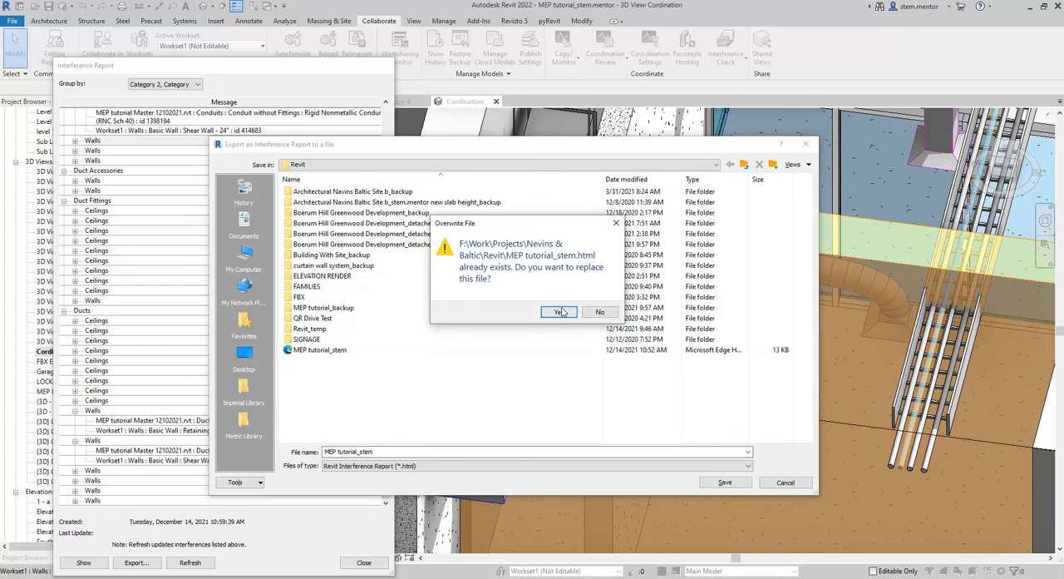
pyautogui.click(557, 311)
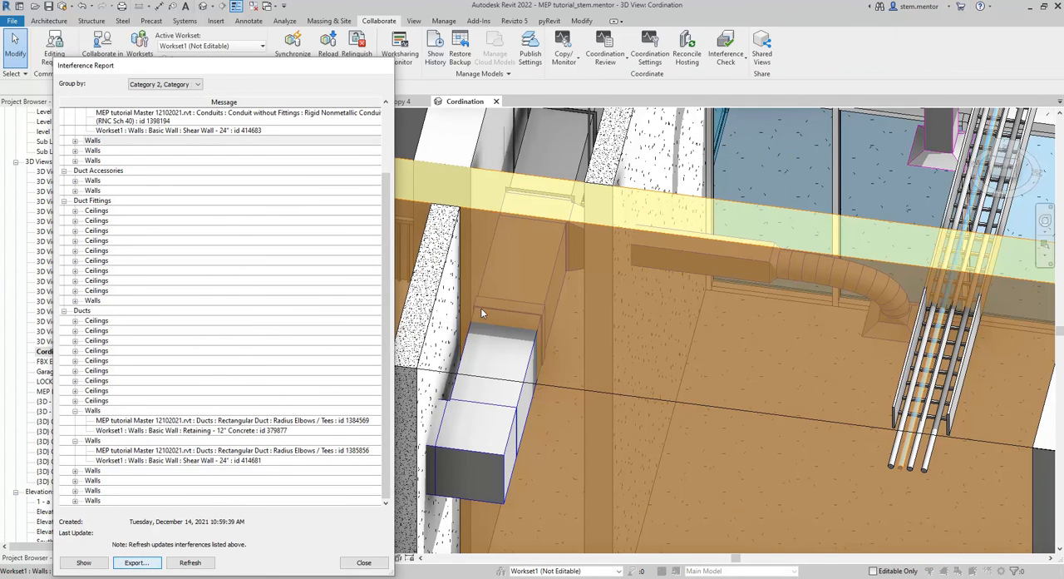
# Step: Open the saved MEP tutorial_stem.html report in the browser from the Export dialog
pyautogui.rightClick(329, 349)
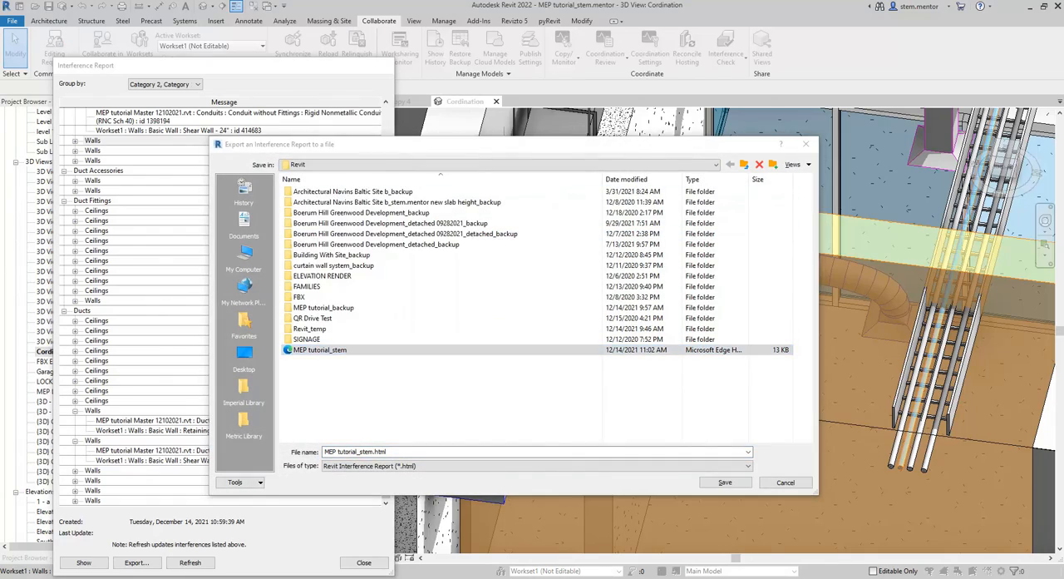
pyautogui.click(723, 483)
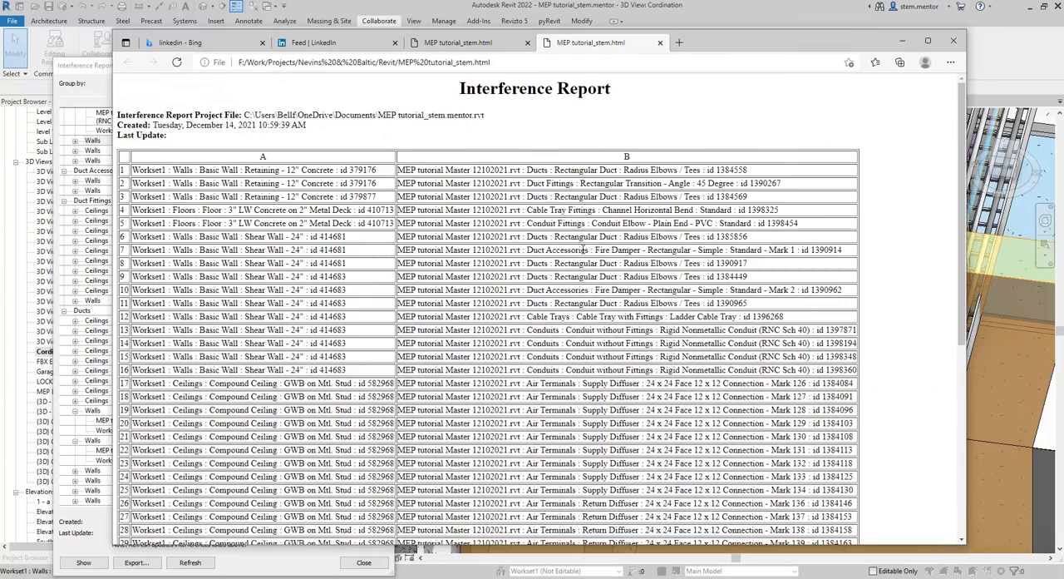
pyautogui.scroll(-3)
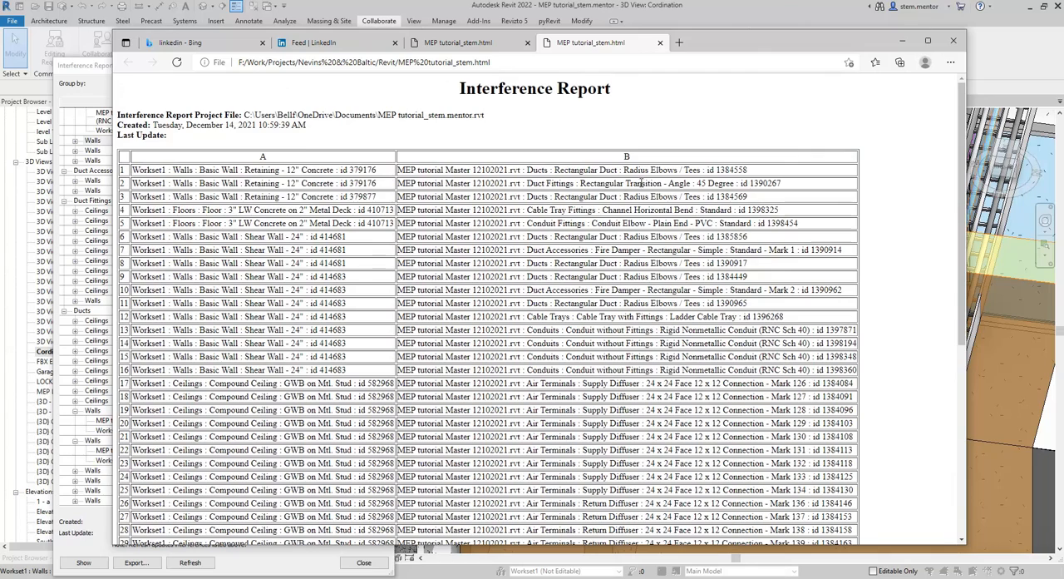
pyautogui.scroll(-3)
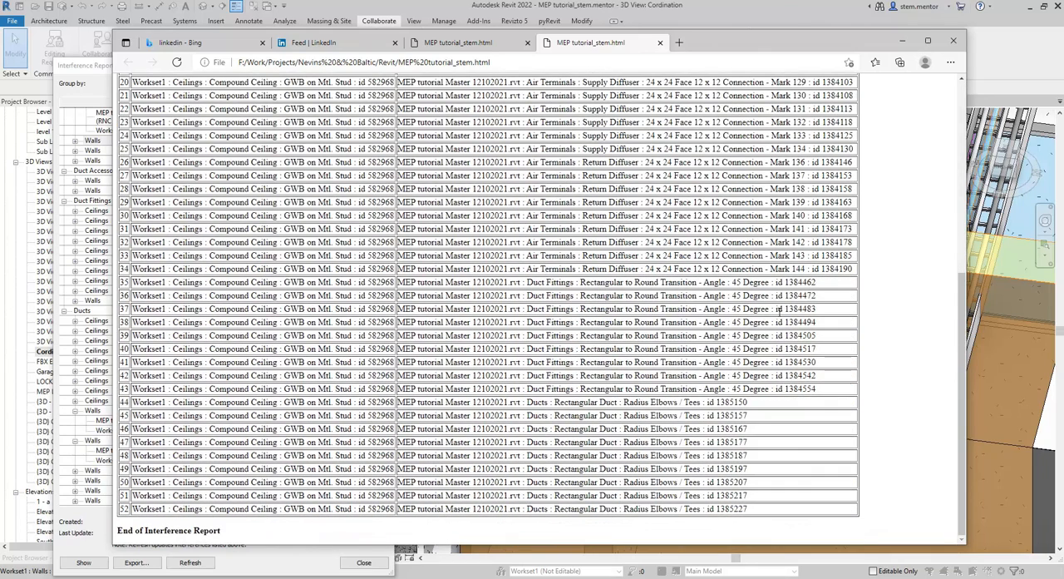